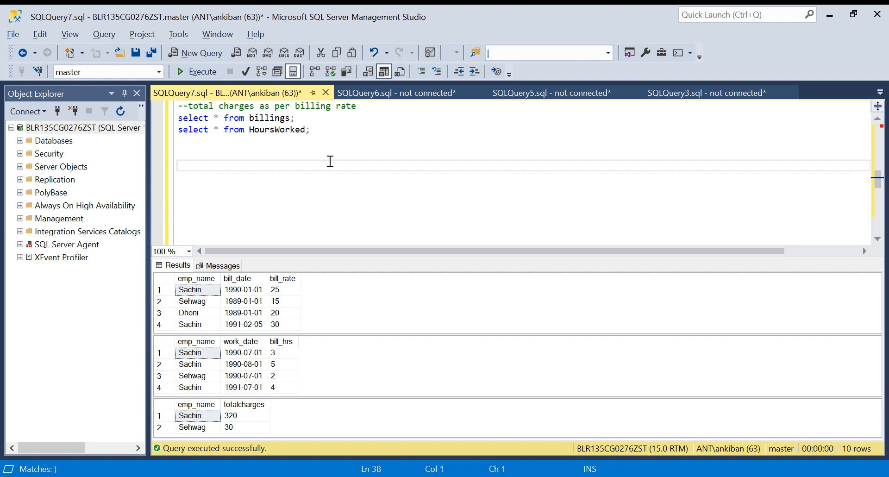
pyautogui.moveTo(345, 119)
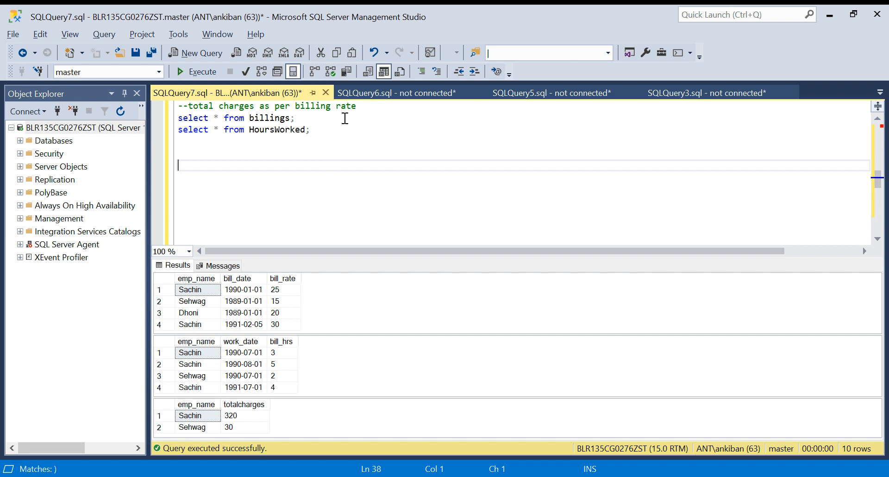
pyautogui.moveTo(328, 233)
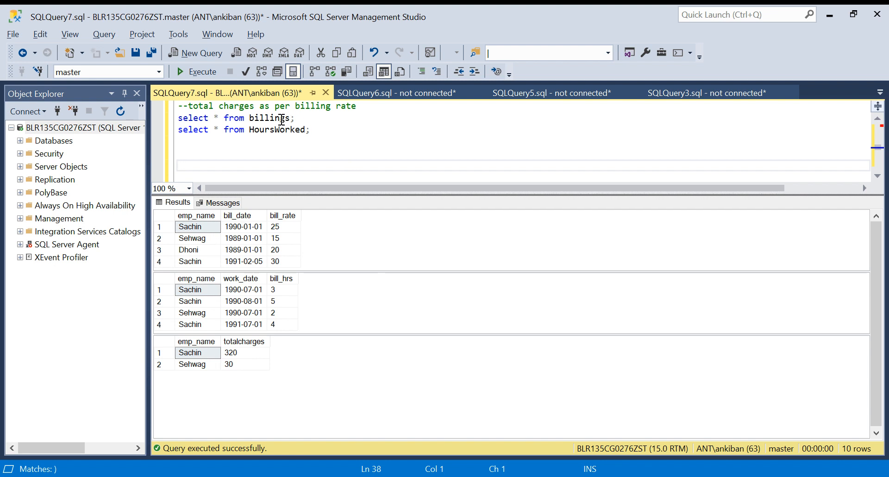
pyautogui.moveTo(226, 237)
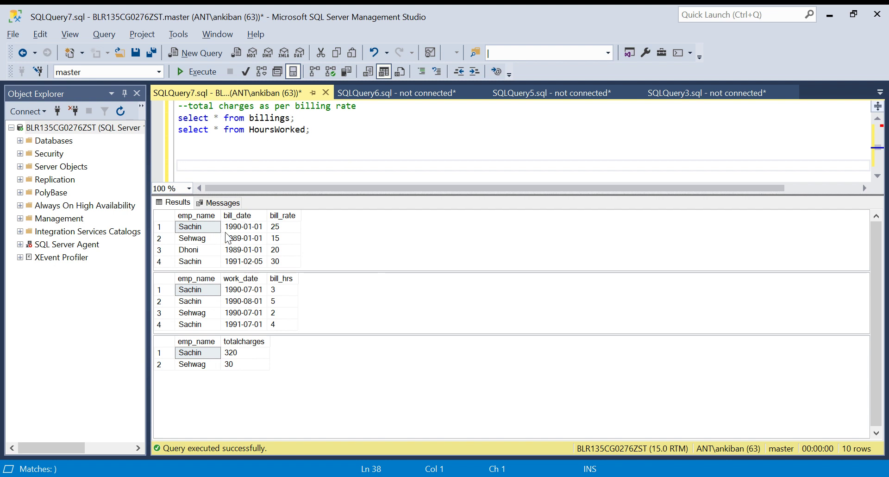
# - Review Sachin's billing rows: rate 25 from 1990-01-01 and the 1991-02-05 row
pyautogui.click(197, 216)
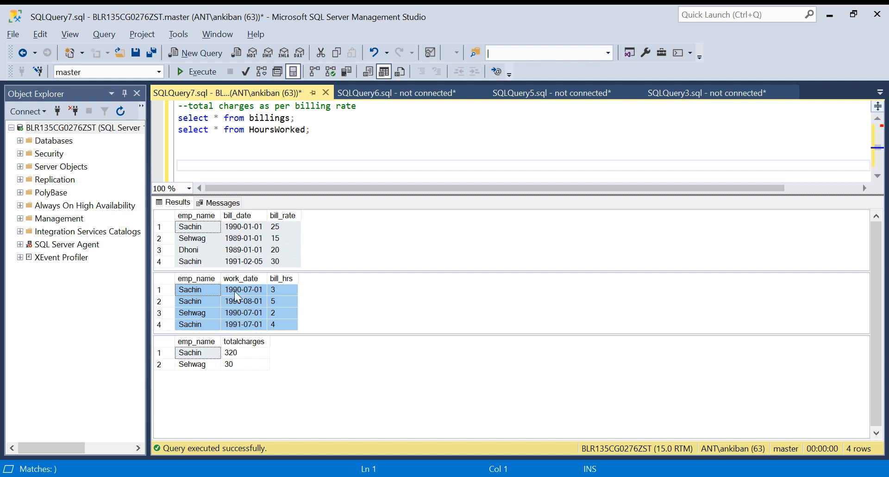
pyautogui.moveTo(185, 370)
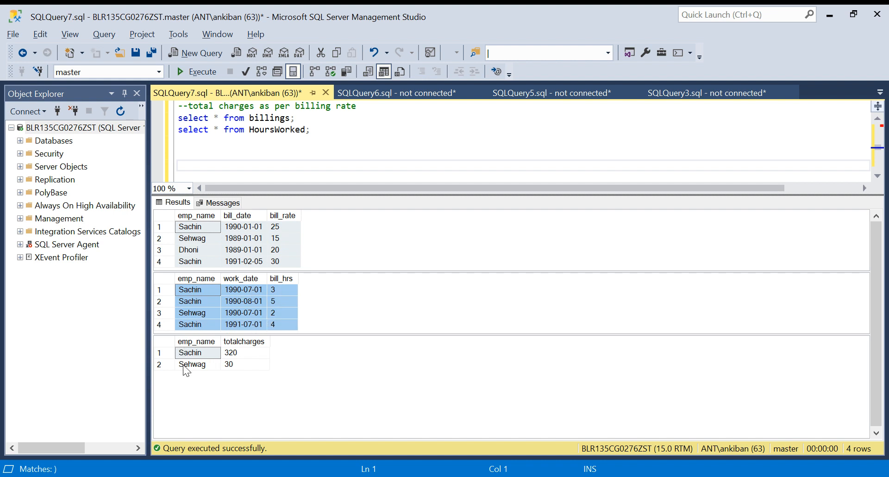
pyautogui.moveTo(238, 356)
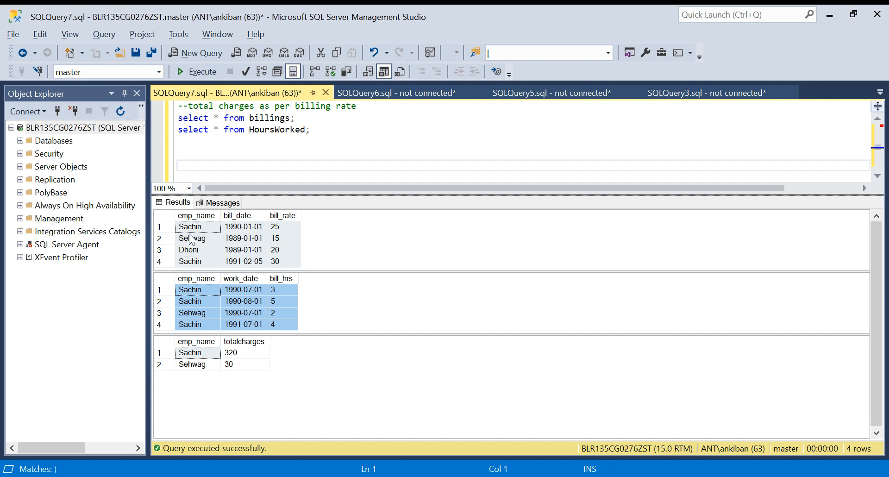
pyautogui.click(190, 227)
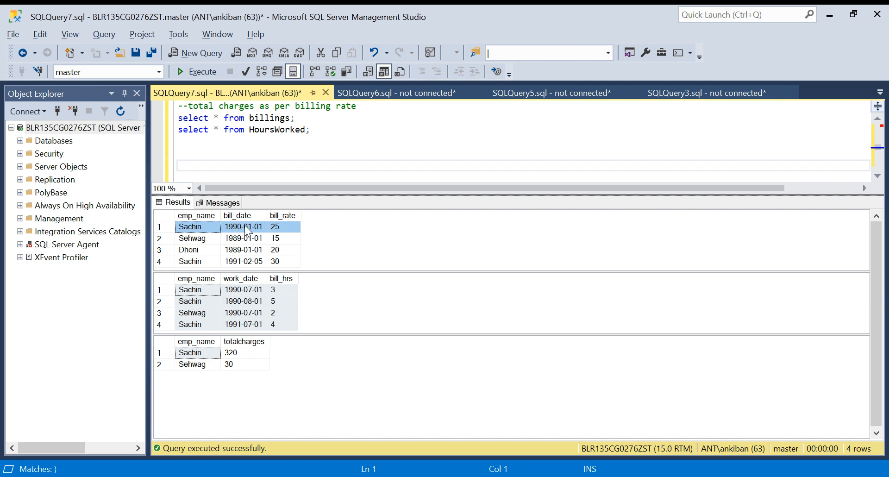
pyautogui.click(280, 227)
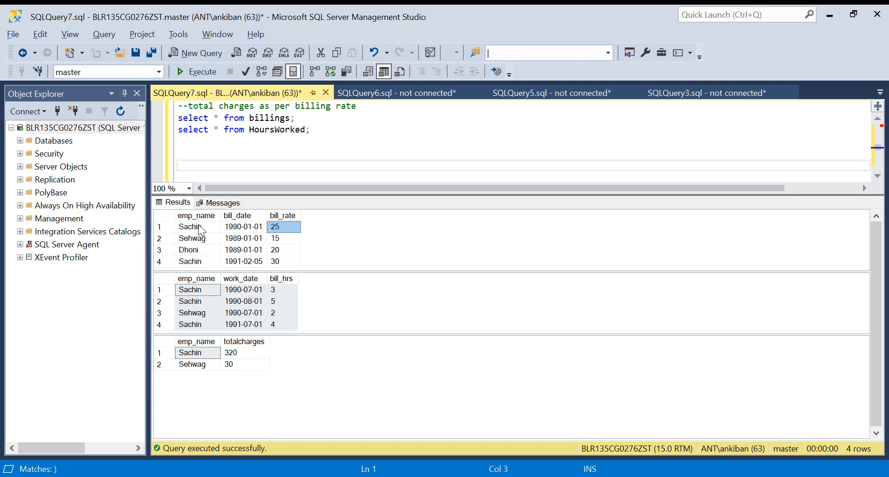
pyautogui.moveTo(296, 241)
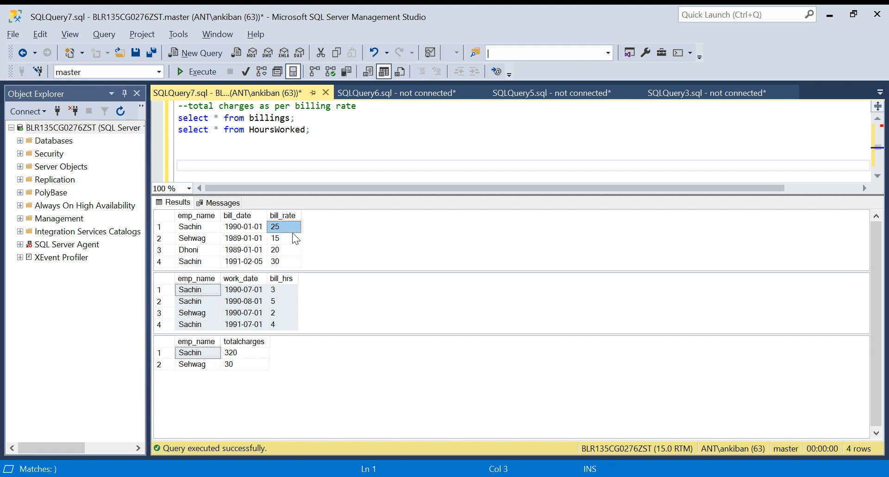
pyautogui.moveTo(199, 269)
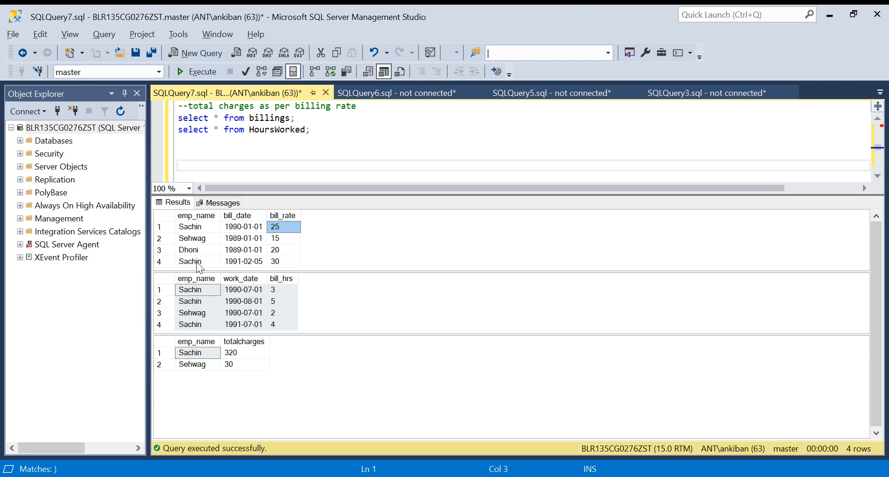
pyautogui.click(191, 261)
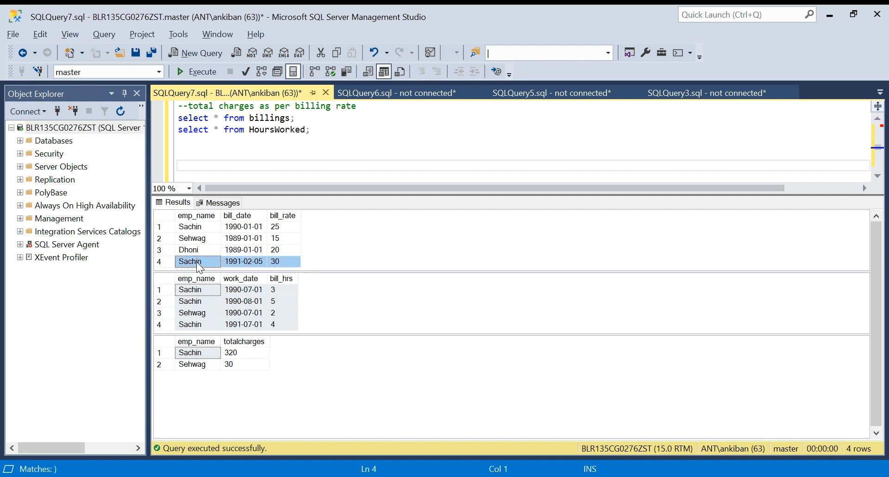
pyautogui.click(243, 227)
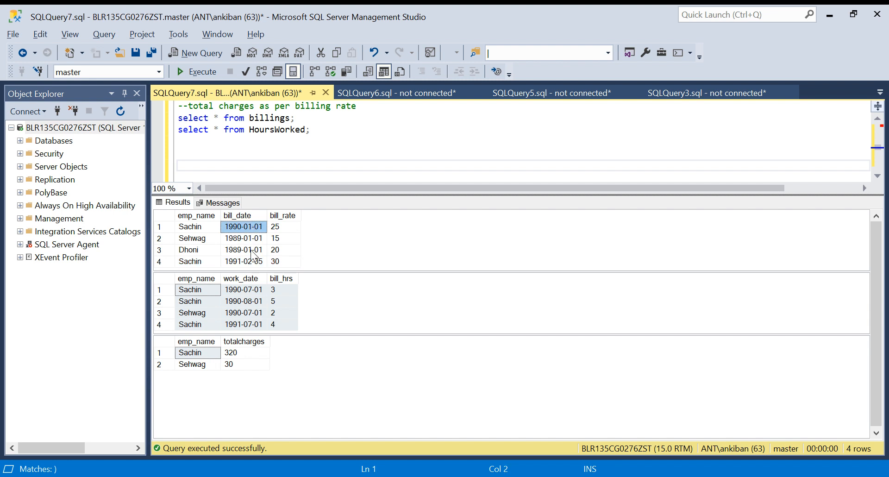
pyautogui.click(282, 227)
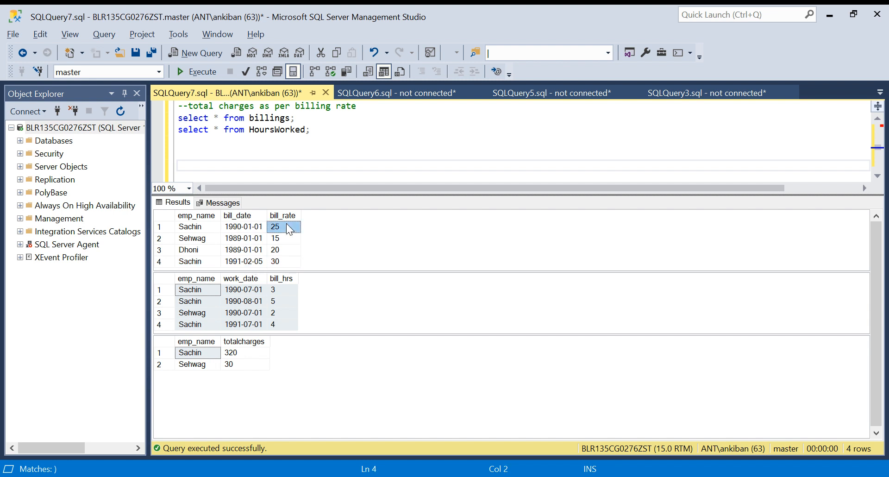
pyautogui.click(244, 261)
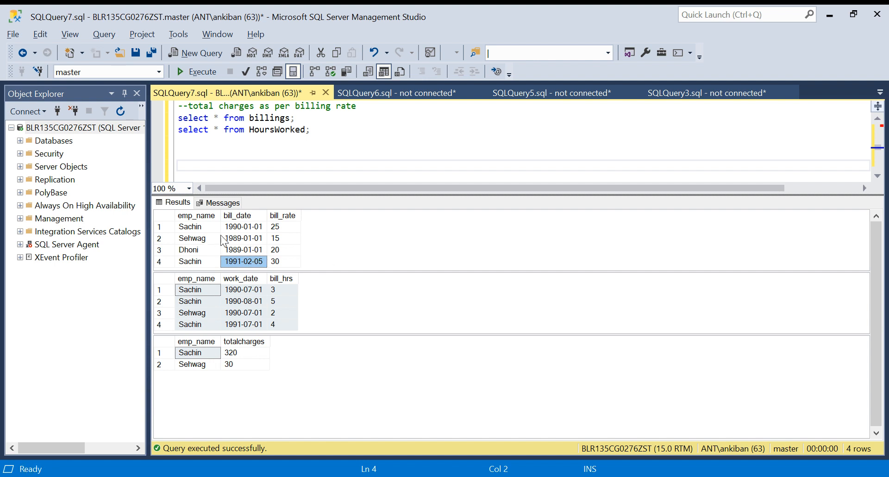
# - Compare the 1989-01-01 dates with Sachin's 1990-01-01 rate-25 row, then refocus the editor
pyautogui.click(242, 227)
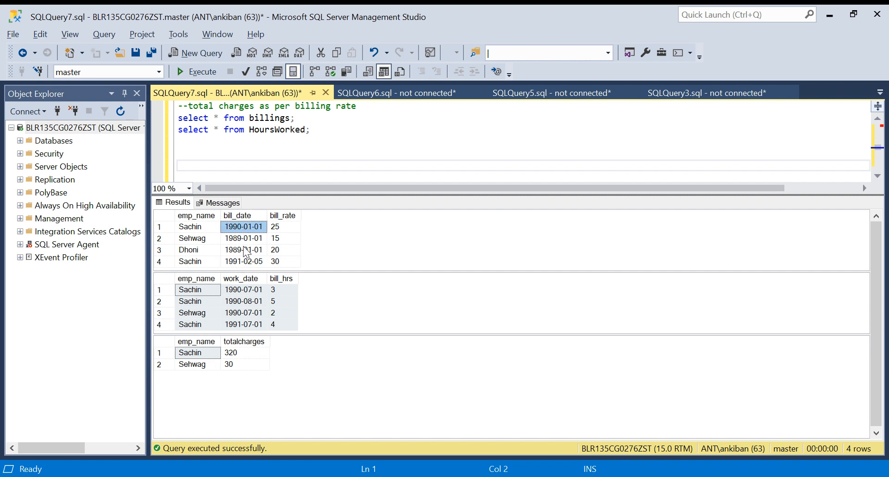
pyautogui.click(280, 227)
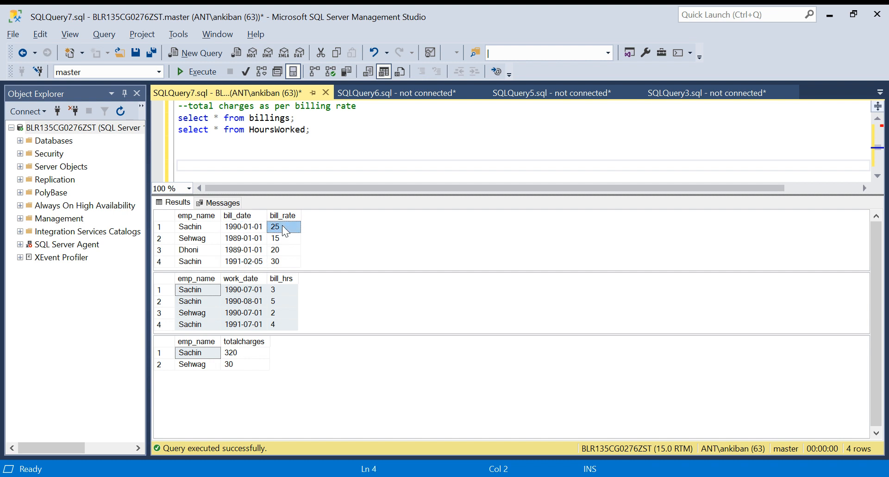
pyautogui.click(280, 261)
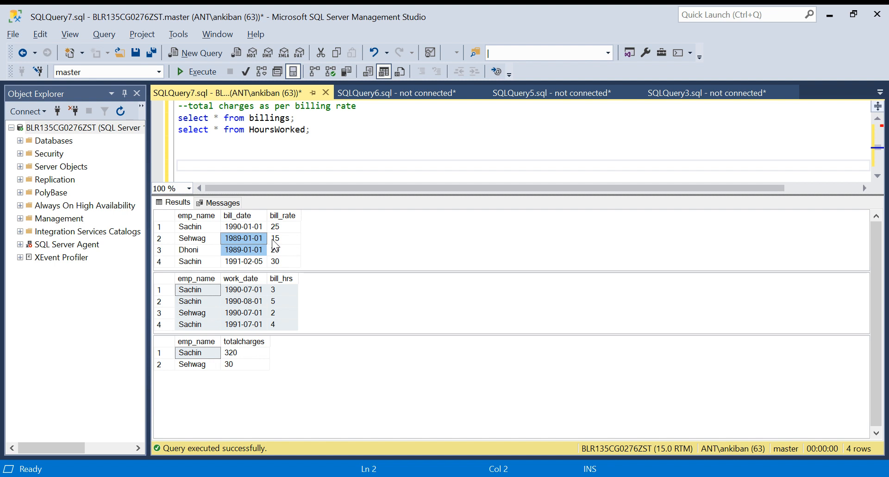
pyautogui.click(244, 238)
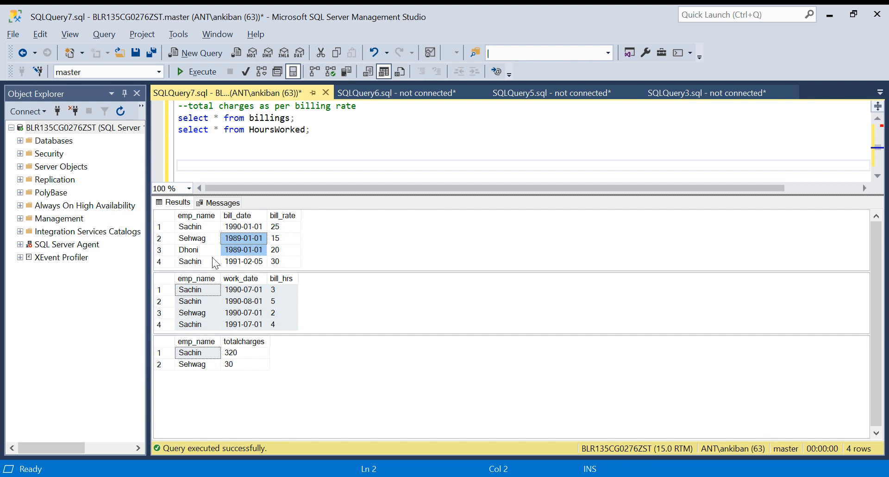
pyautogui.click(315, 130)
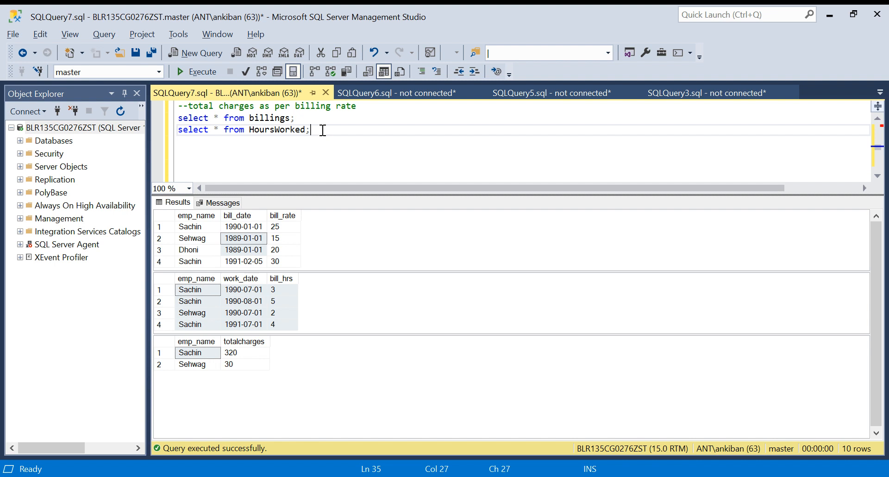
pyautogui.click(196, 227)
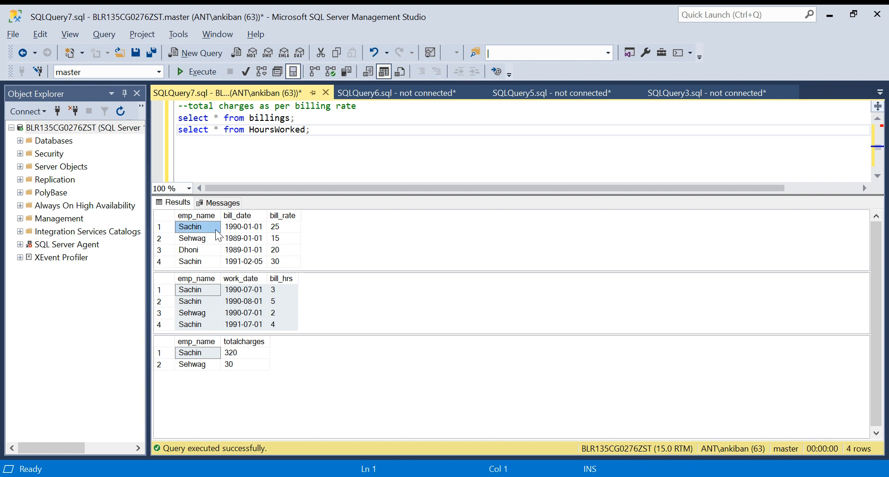
pyautogui.click(242, 227)
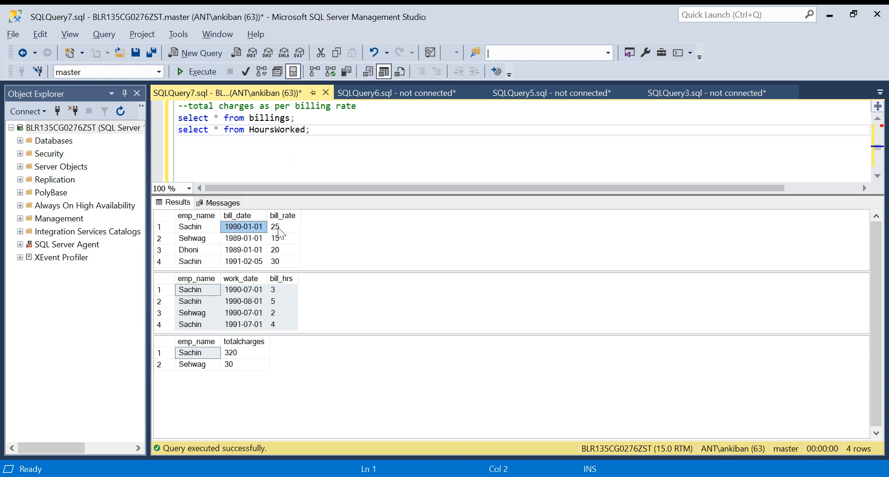
pyautogui.click(279, 227)
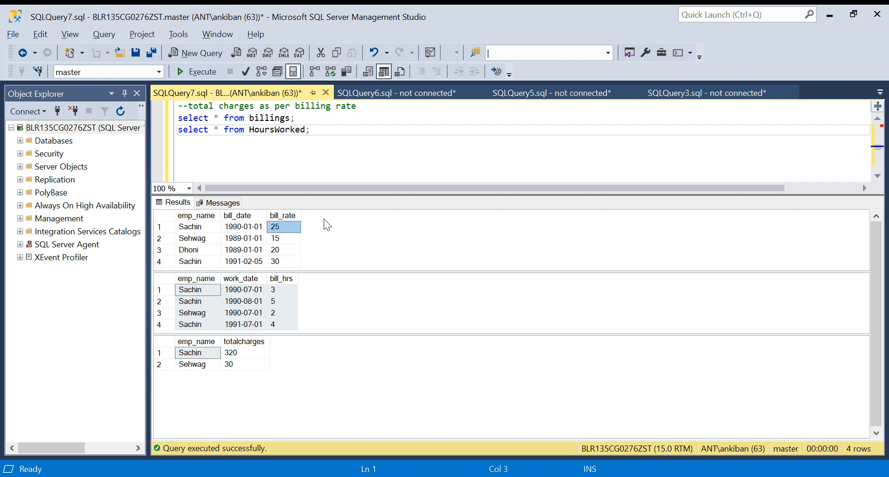
pyautogui.moveTo(248, 268)
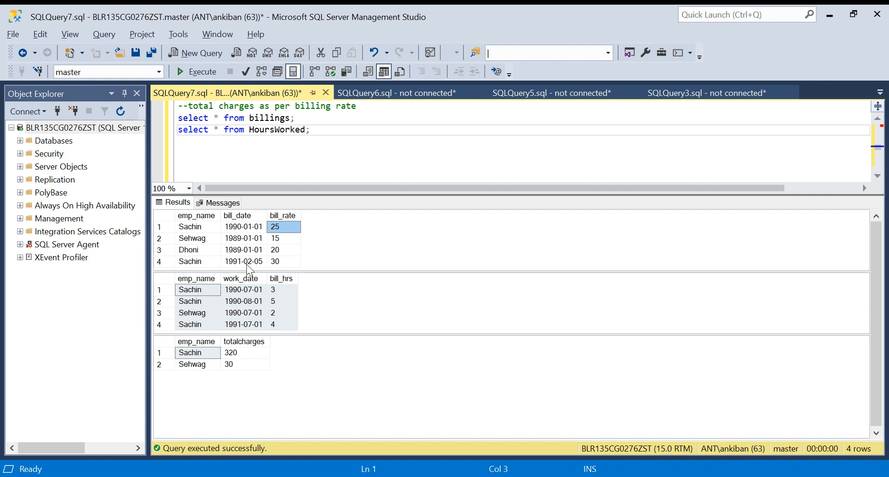
pyautogui.moveTo(312, 230)
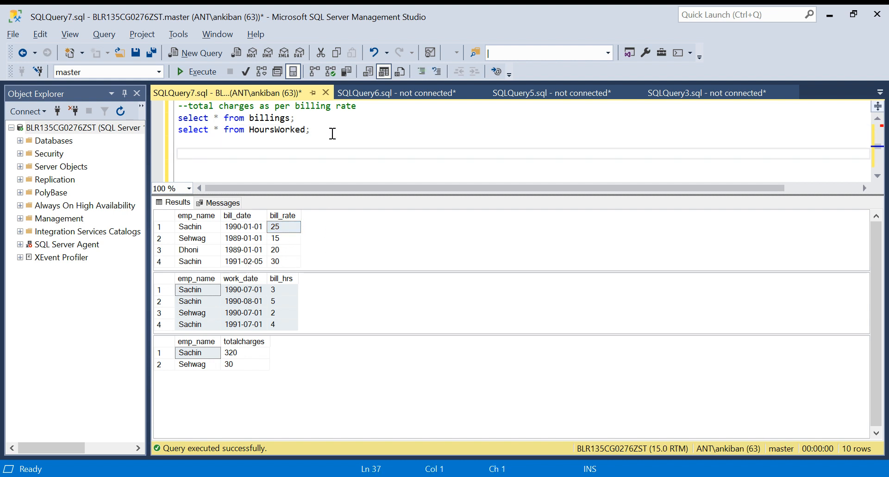
# - Write select *, lead(bill_date,1) over(partition by emp_name order by bill_date) as bill_date_end from billings
pyautogui.write('select *')
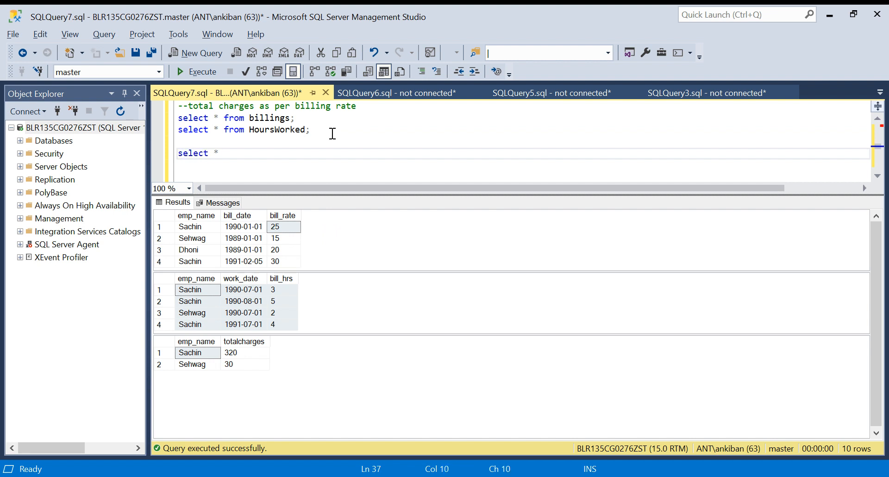
pyautogui.write('from')
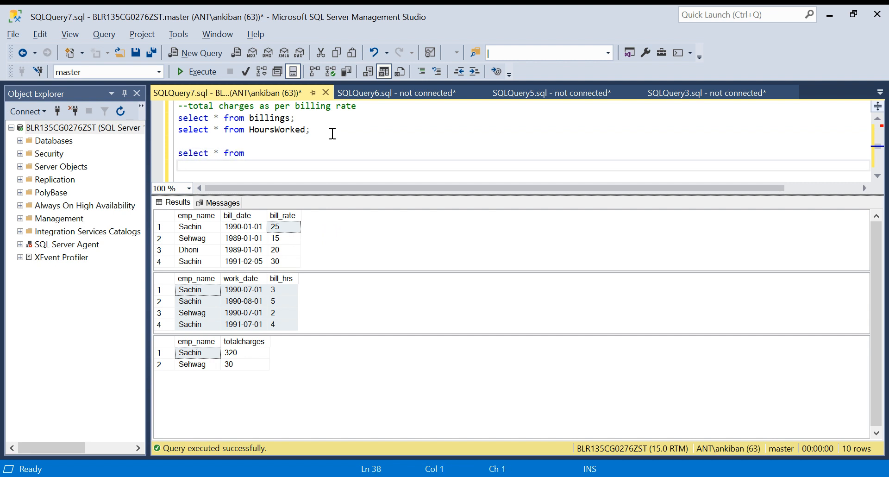
pyautogui.write('billings')
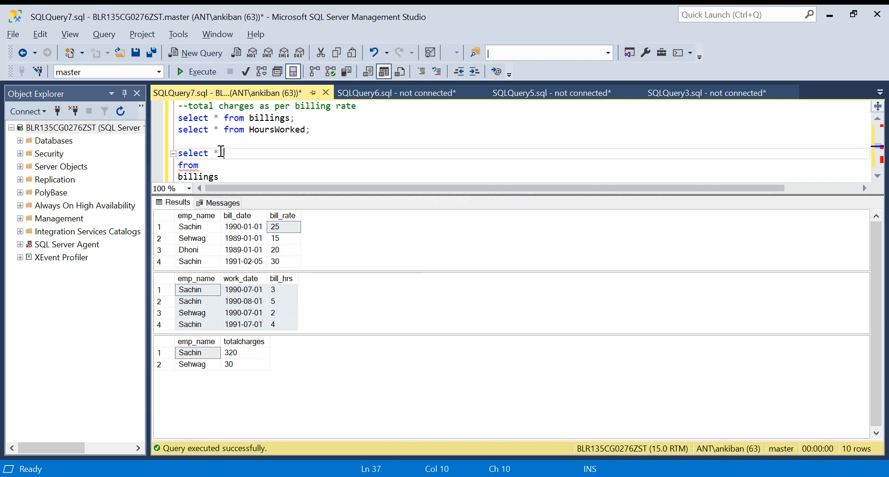
pyautogui.write(',lead(')
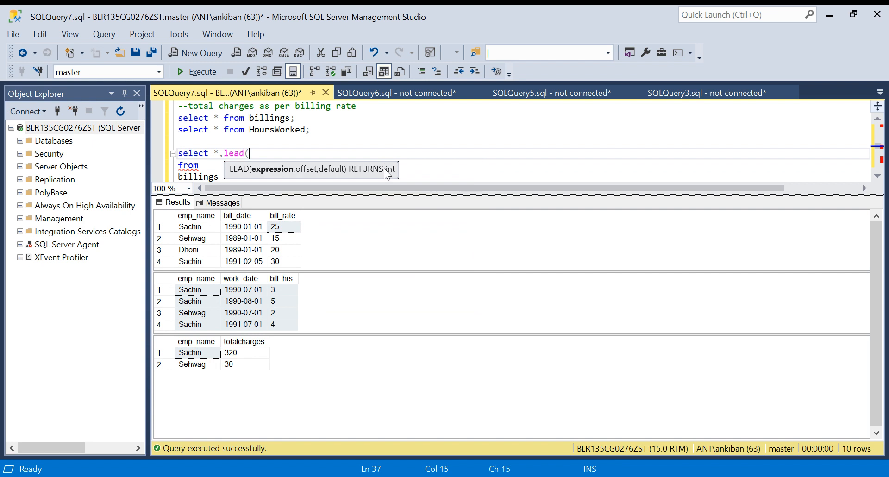
pyautogui.moveTo(382, 135)
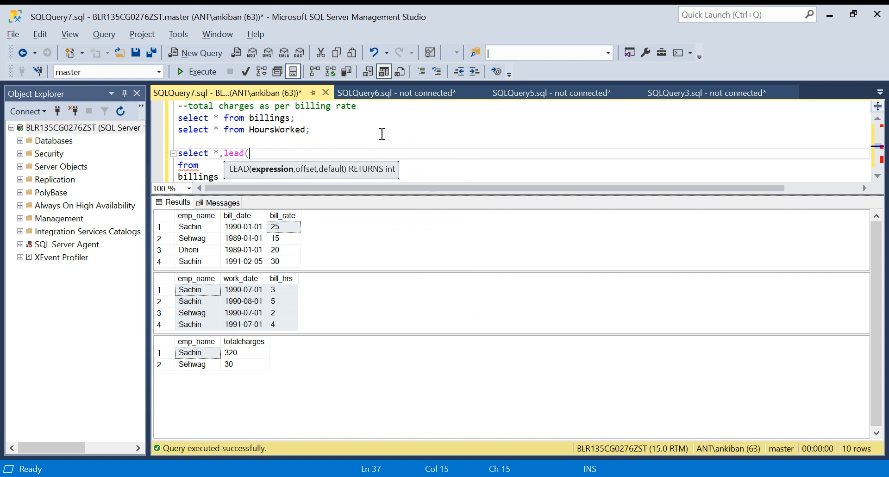
pyautogui.write('bill_date')
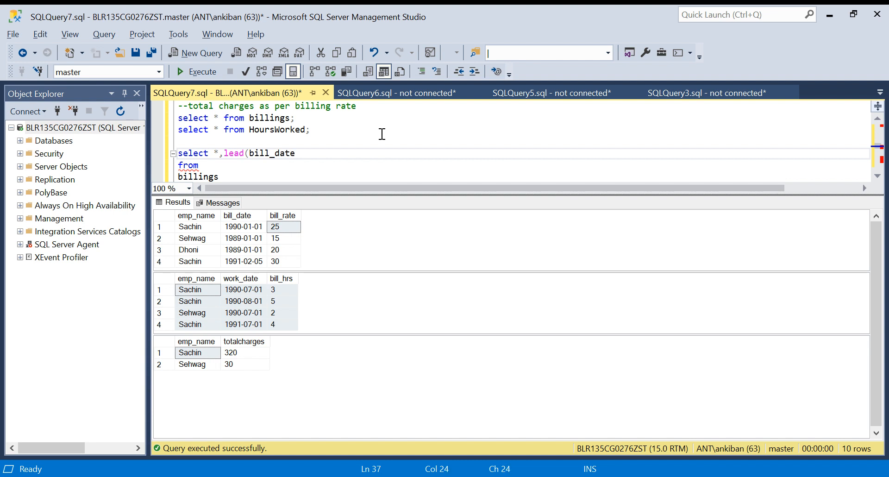
pyautogui.write(',1')
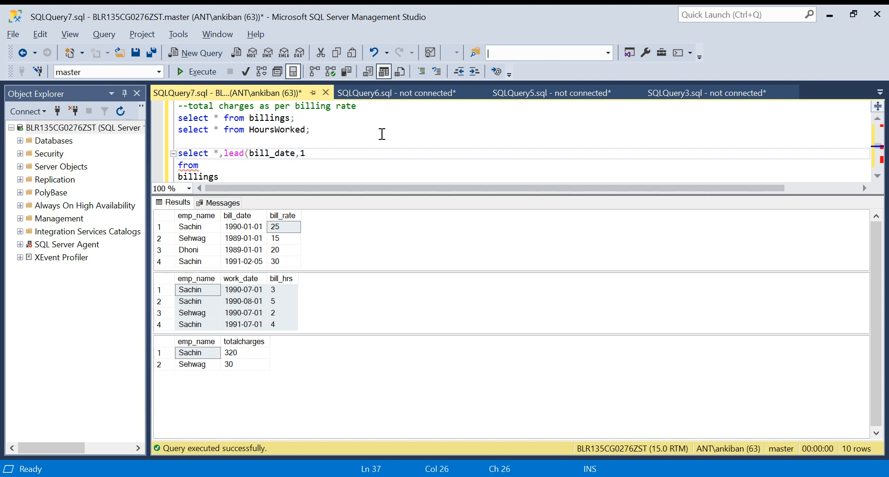
pyautogui.write(') over(partition by')
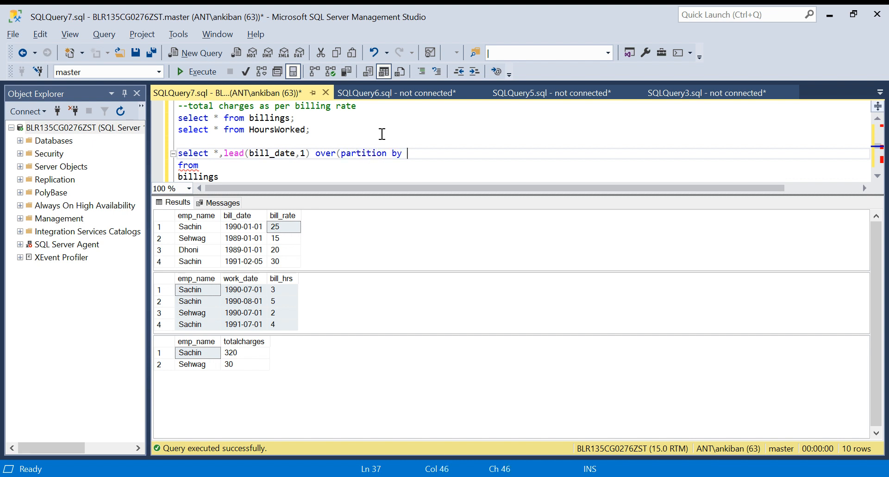
pyautogui.write('emp_name order by')
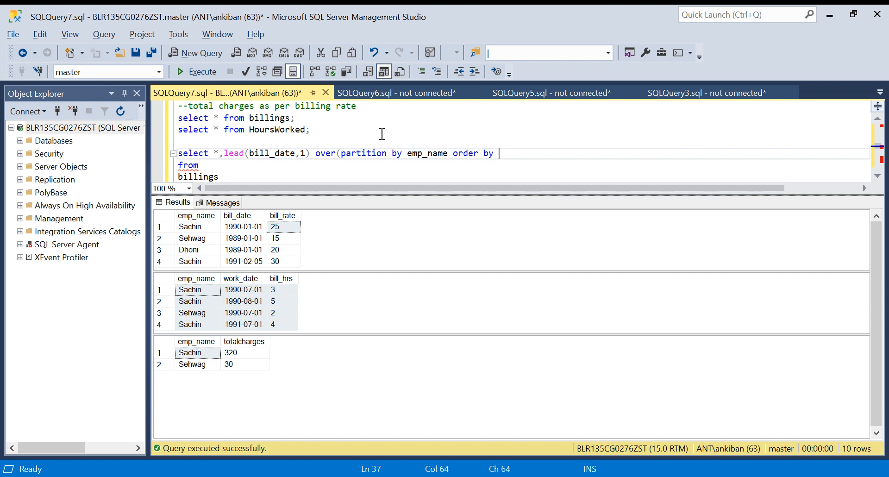
pyautogui.write('bill_date asc')
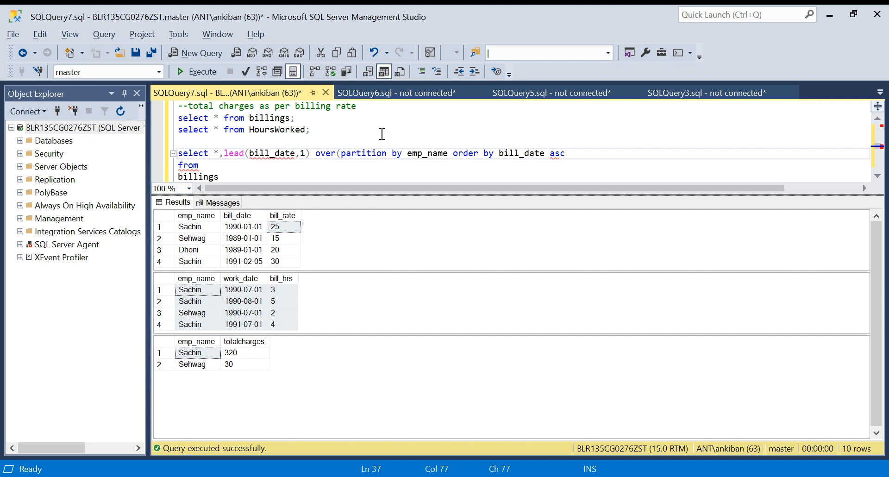
pyautogui.write(') as b')
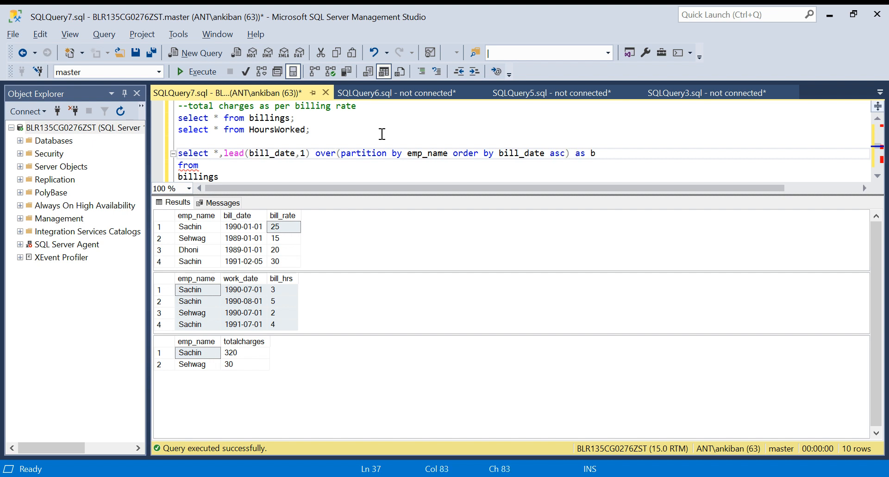
pyautogui.write('ill_date_')
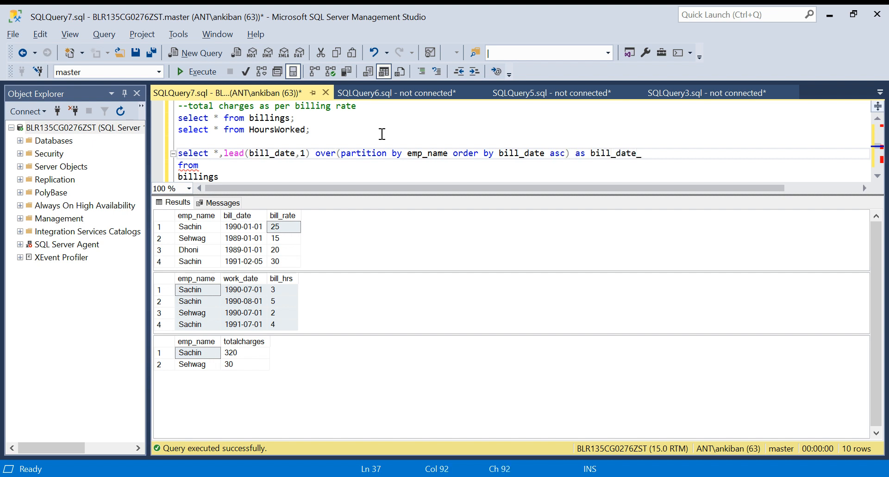
pyautogui.write('end')
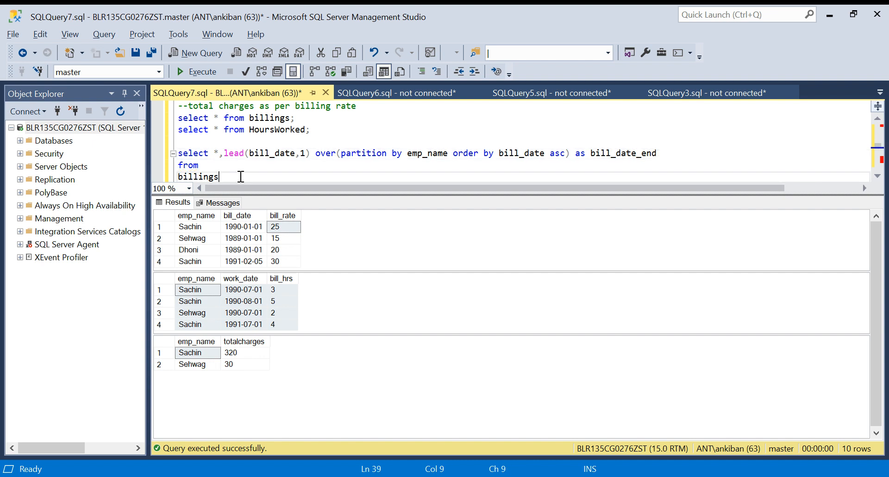
pyautogui.doubleClick(197, 176)
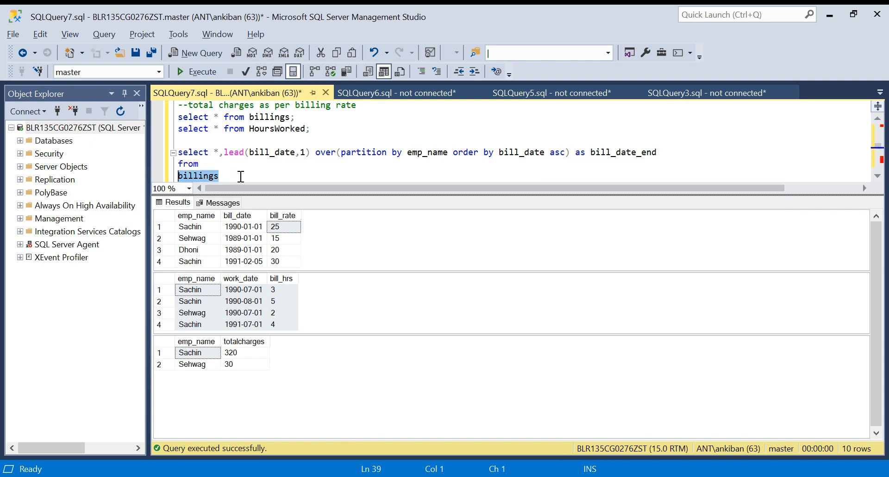
# - Run the lead query and inspect Sachin's bill_date_end 1991-02-05 and the trailing NULL
pyautogui.click(204, 72)
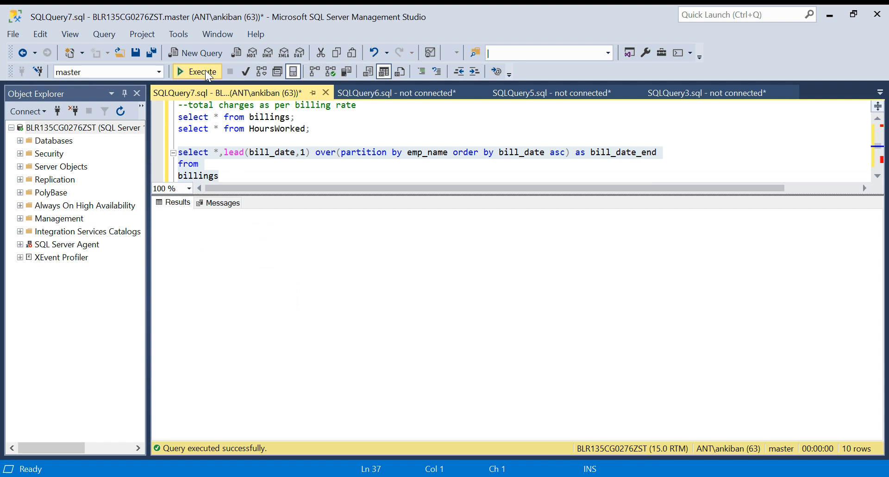
pyautogui.click(200, 72)
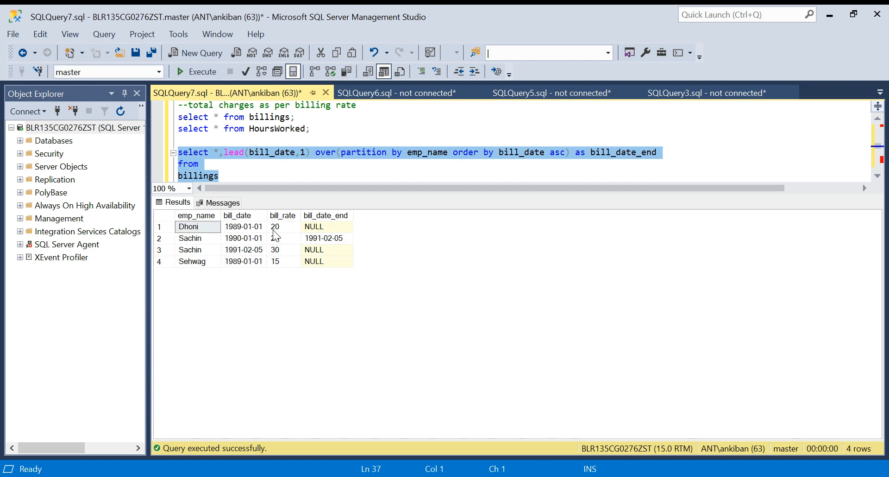
pyautogui.click(243, 227)
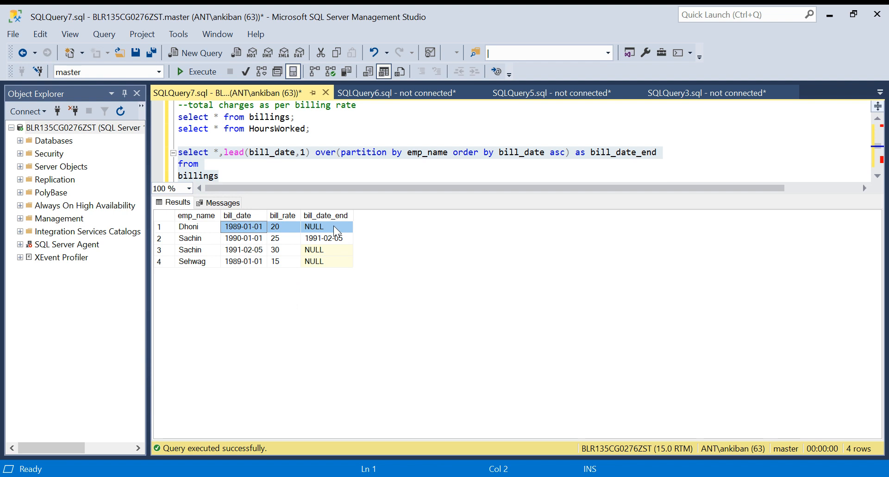
pyautogui.click(191, 238)
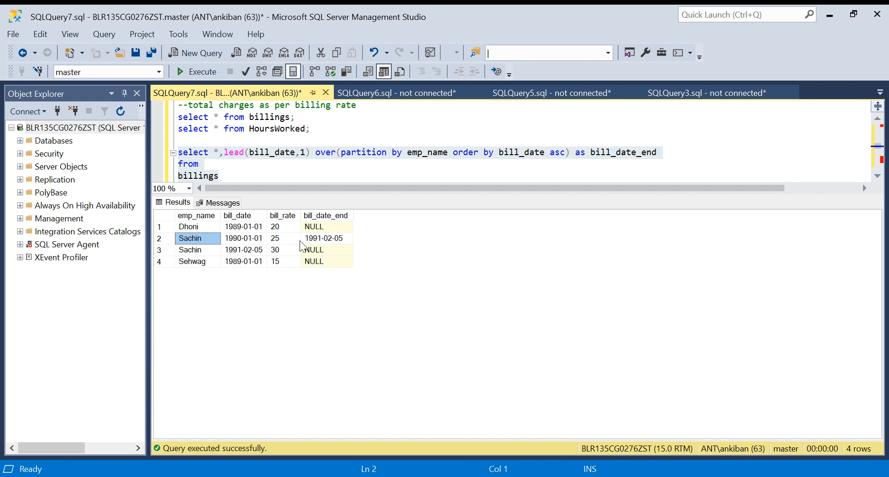
pyautogui.click(326, 238)
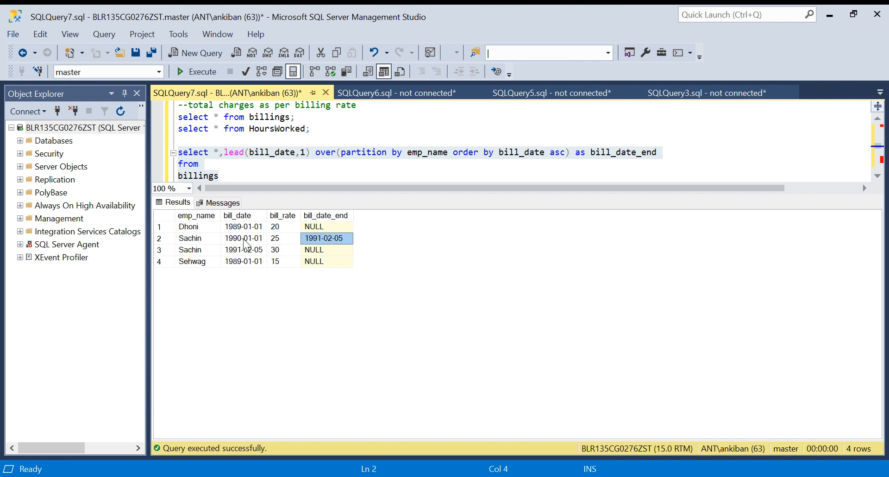
pyautogui.click(274, 238)
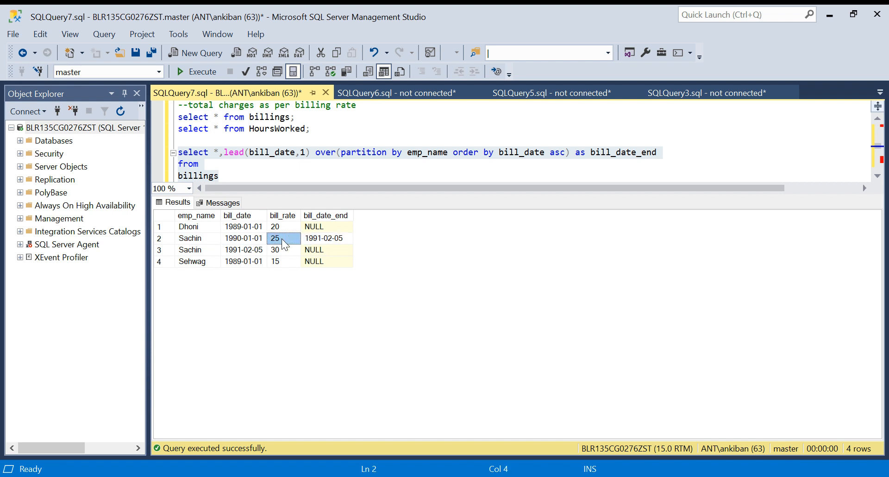
pyautogui.click(243, 250)
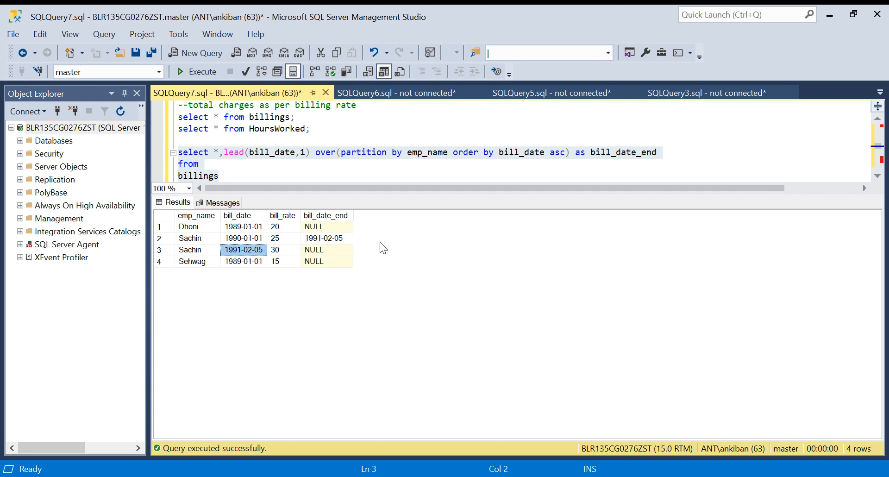
pyautogui.moveTo(398, 254)
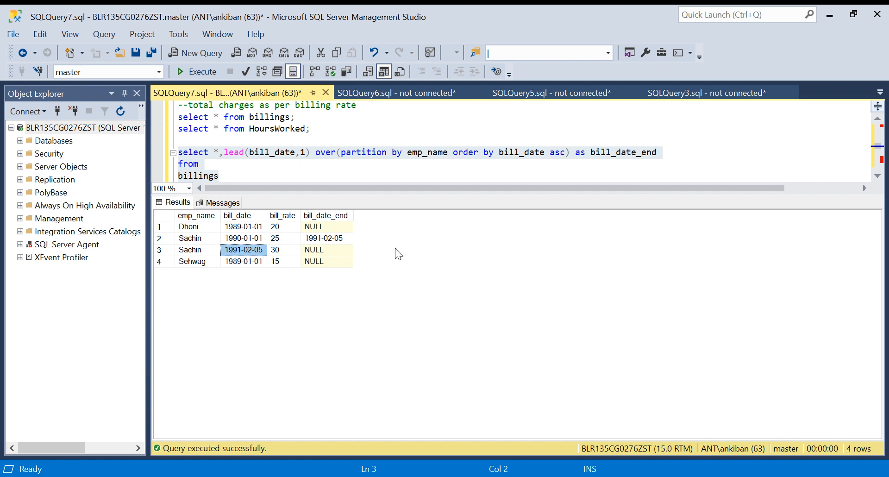
pyautogui.click(282, 250)
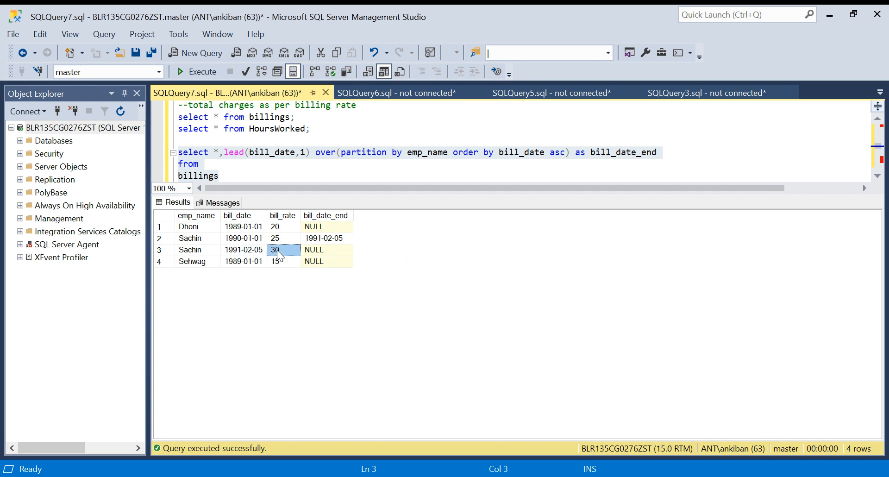
pyautogui.click(326, 250)
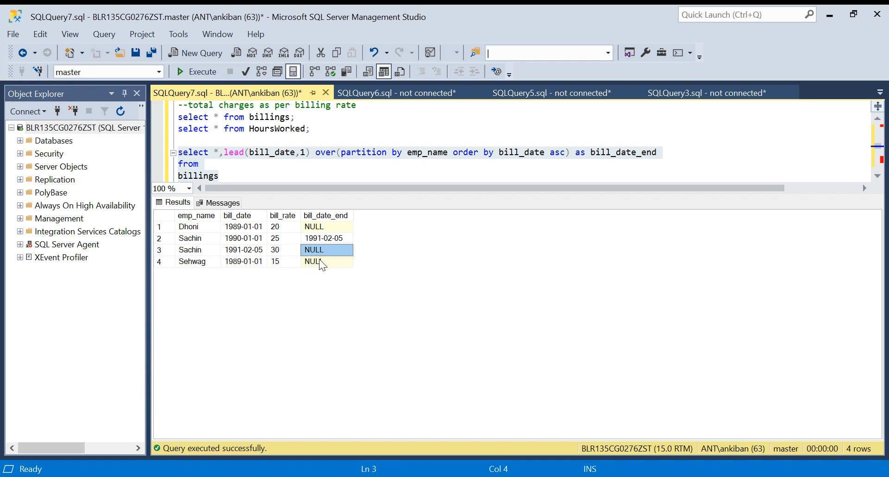
# - Give lead a default third argument of '9999-12-31' for the last period
pyautogui.click(324, 227)
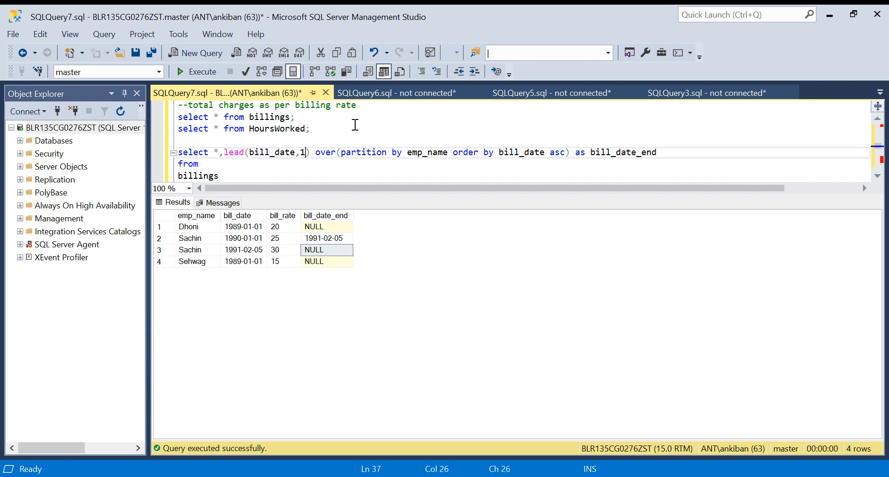
pyautogui.write(",'")
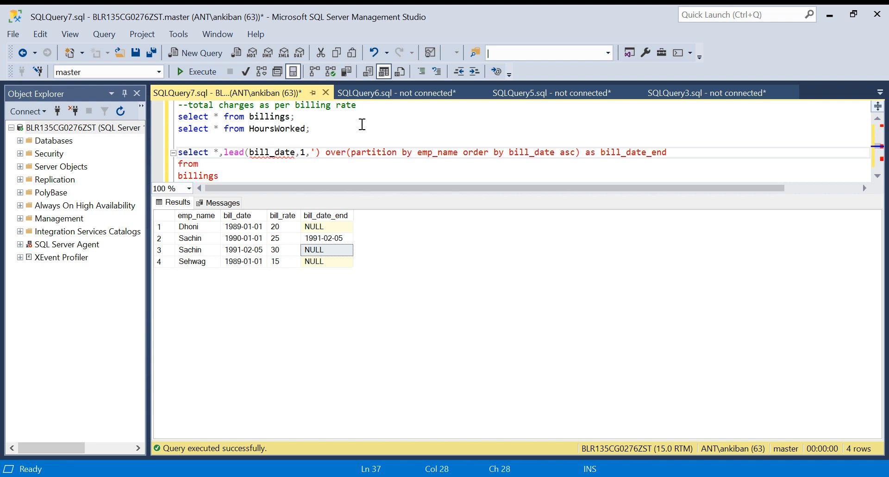
pyautogui.write('9999')
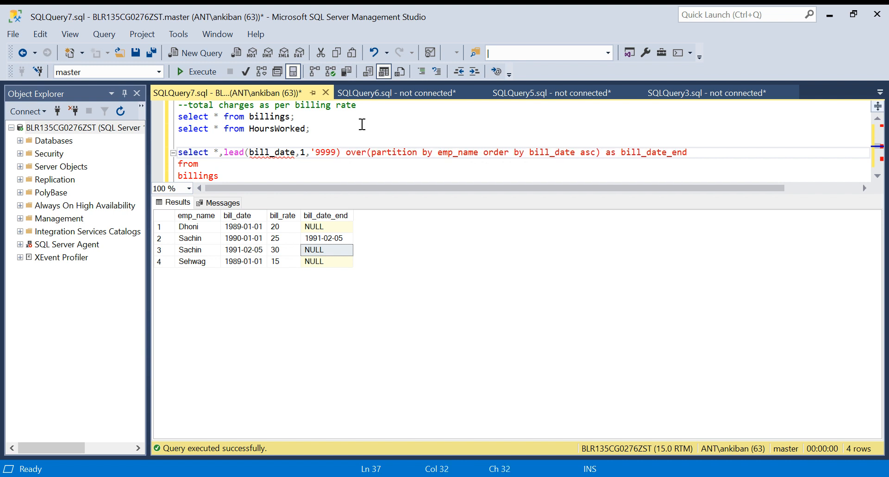
pyautogui.write('-12-31')
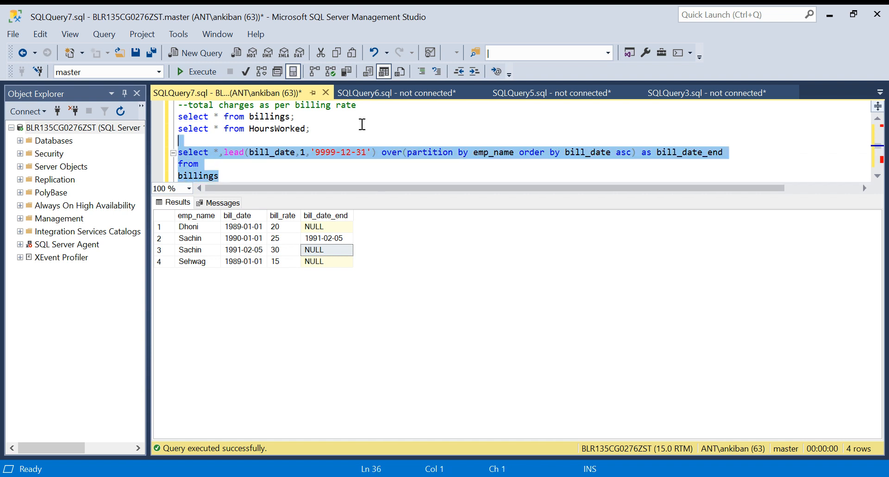
# - Rerun and note Sachin's first period ends exactly on his next bill date 1991-02-05
pyautogui.click(196, 71)
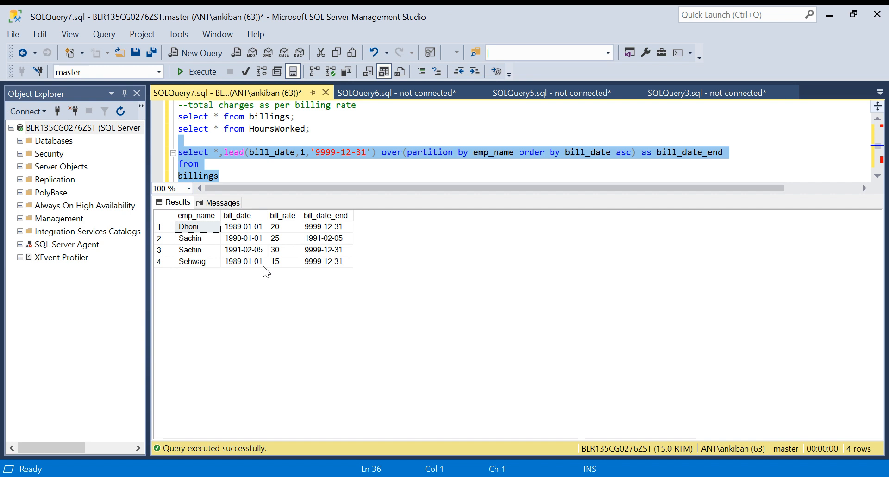
pyautogui.moveTo(284, 252)
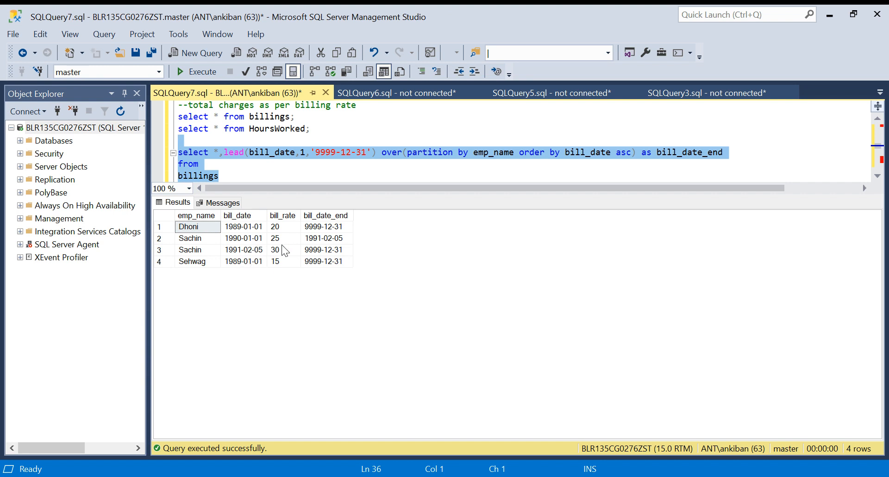
pyautogui.click(324, 250)
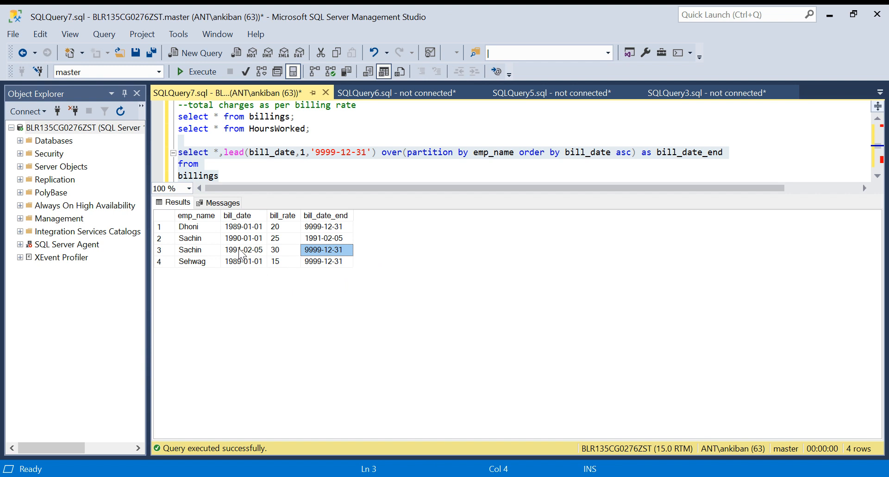
pyautogui.click(243, 250)
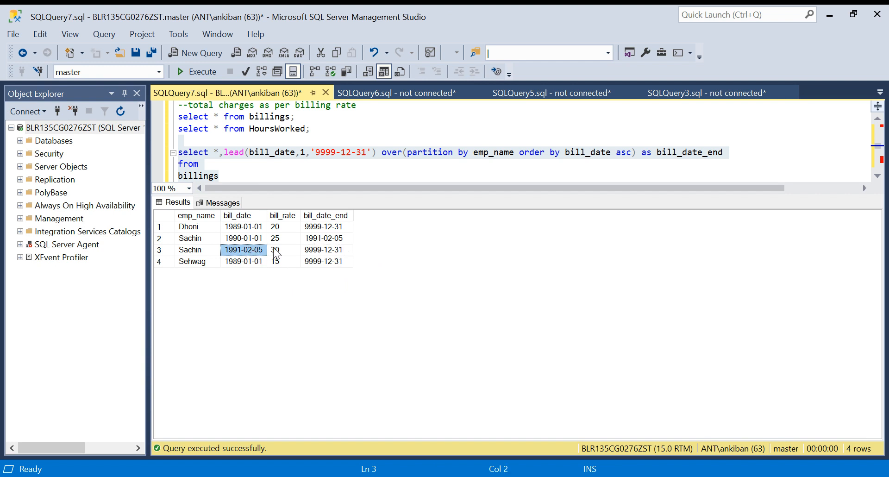
pyautogui.moveTo(281, 304)
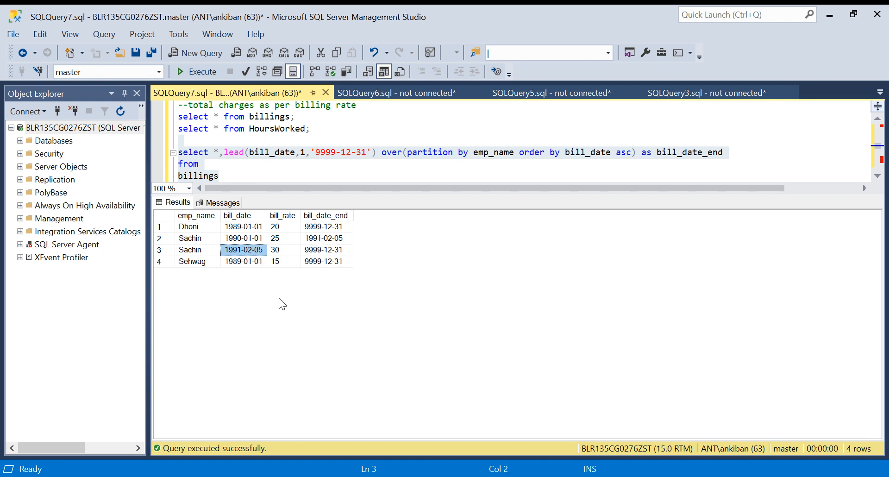
pyautogui.click(323, 238)
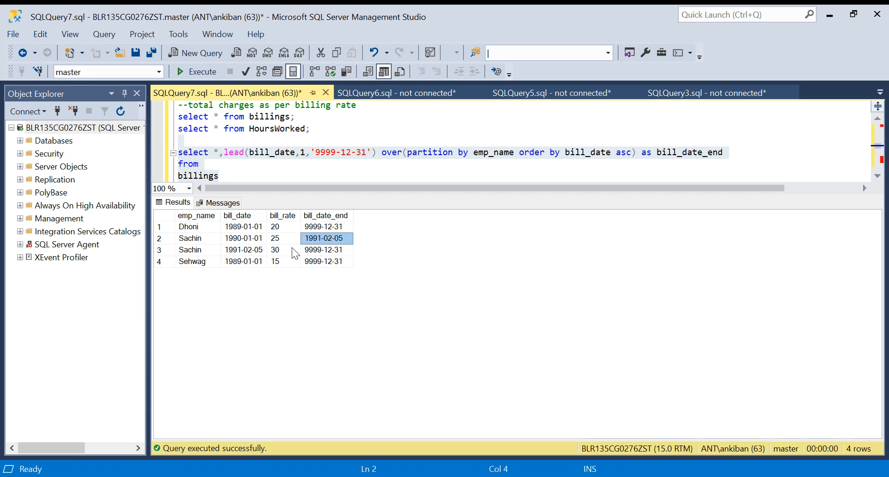
pyautogui.click(242, 250)
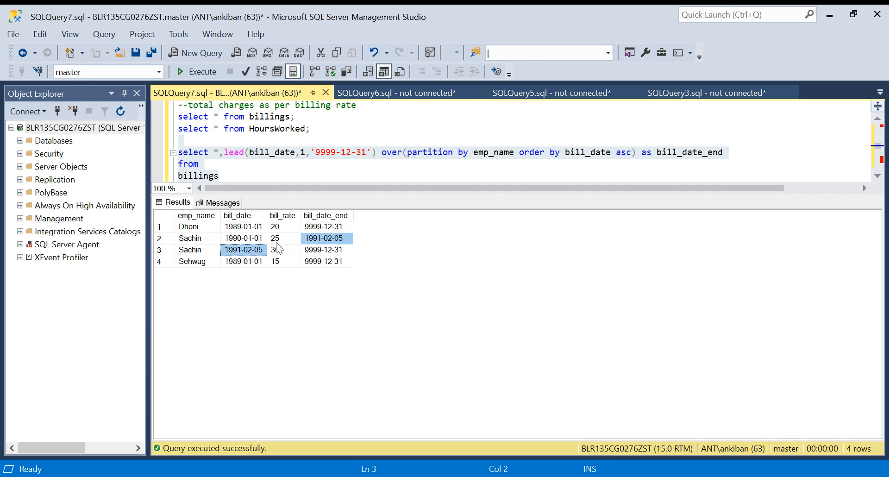
pyautogui.click(243, 250)
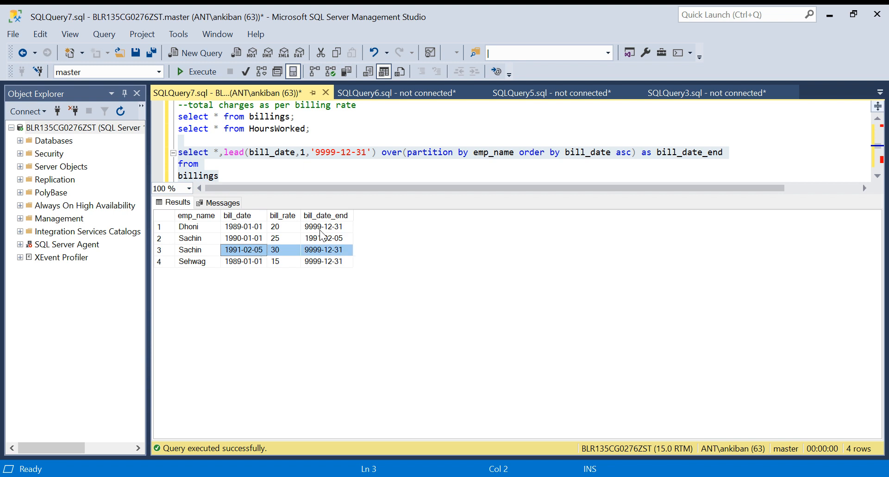
pyautogui.click(326, 238)
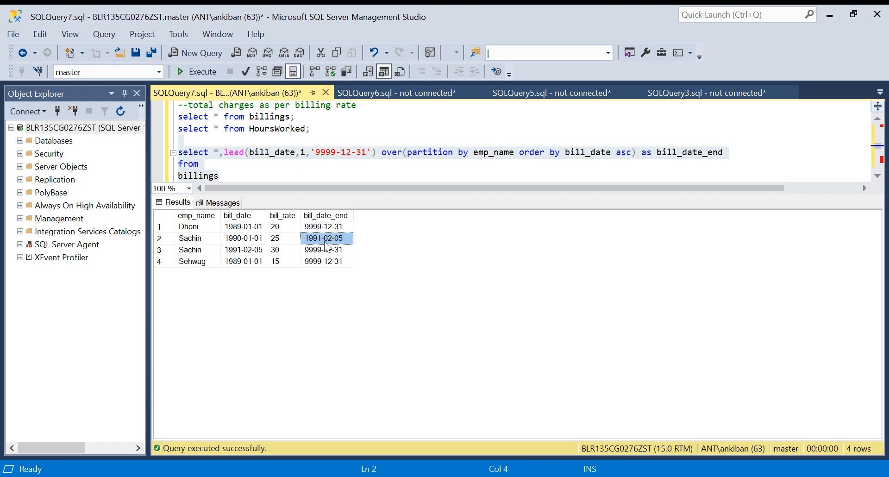
# - Wrap the lead argument in dateadd(day,-1,bill_date) and rerun the query
pyautogui.click(256, 152)
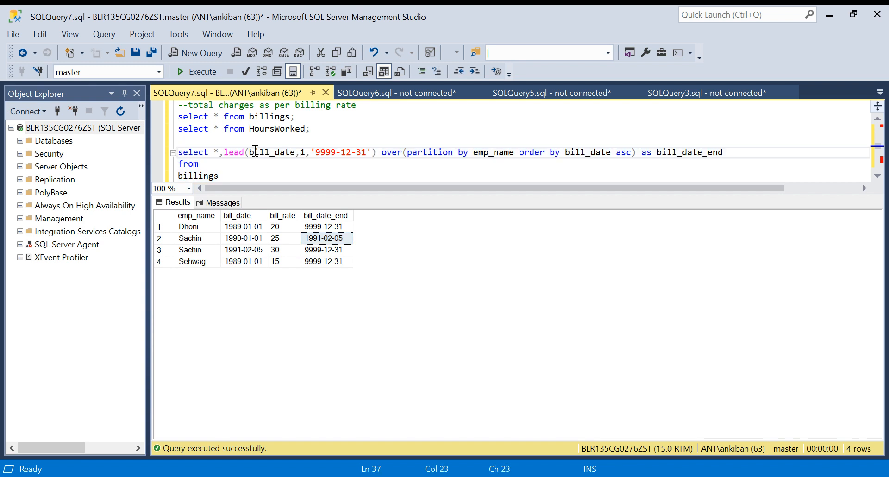
pyautogui.write('datea')
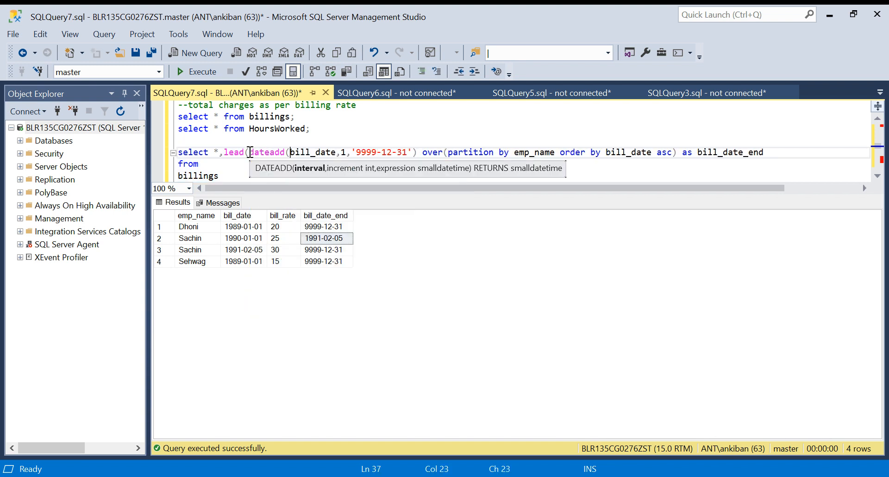
pyautogui.write('day,-1,')
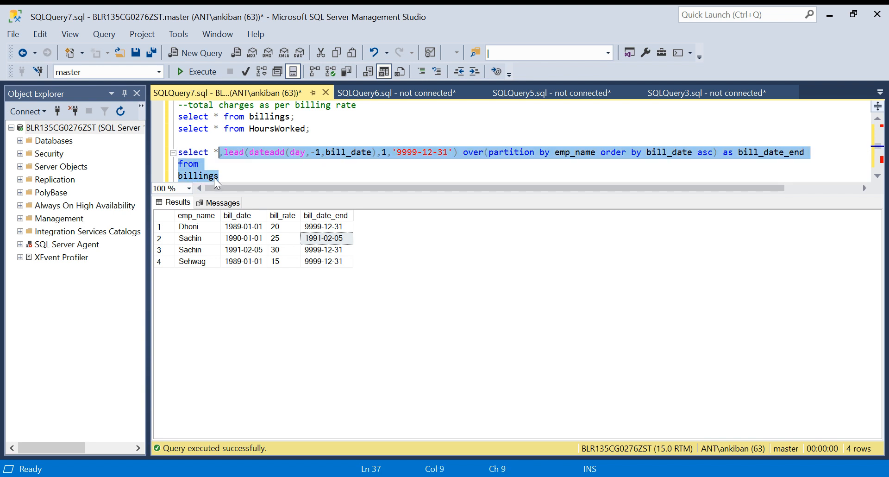
pyautogui.click(196, 72)
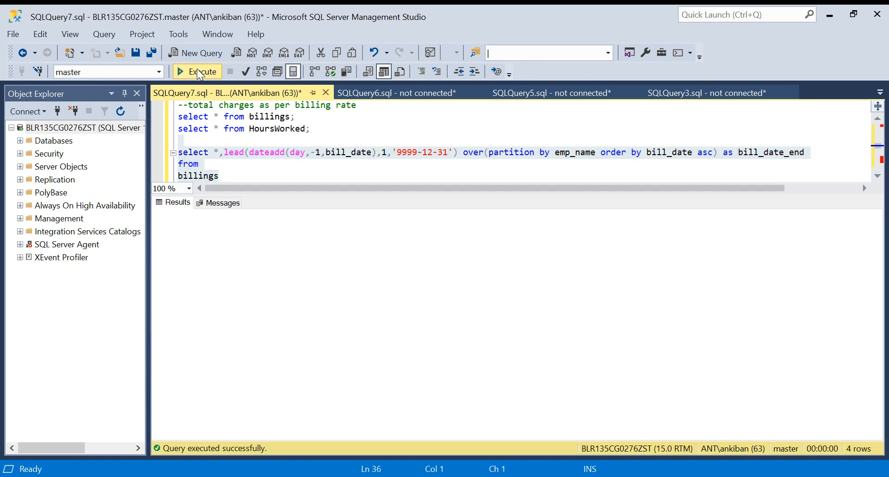
# - Confirm Sachin's first period now ends 1991-02-04 and check Dhoni's period
pyautogui.click(197, 72)
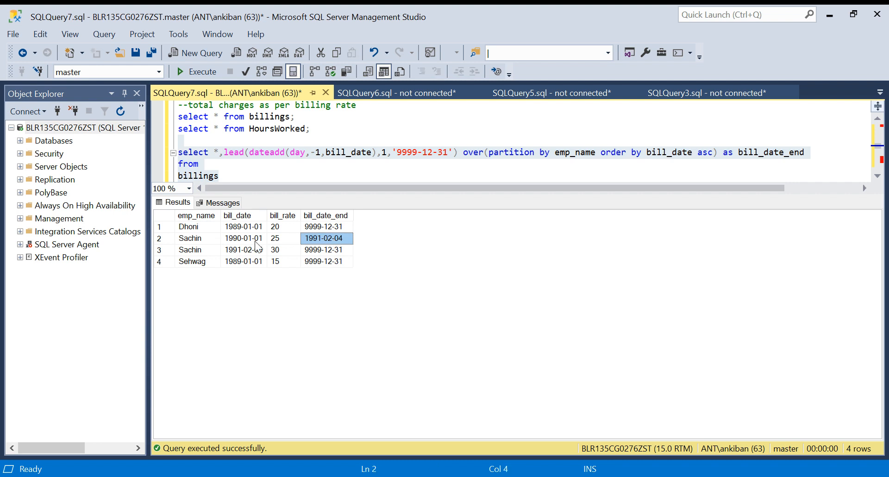
pyautogui.click(242, 226)
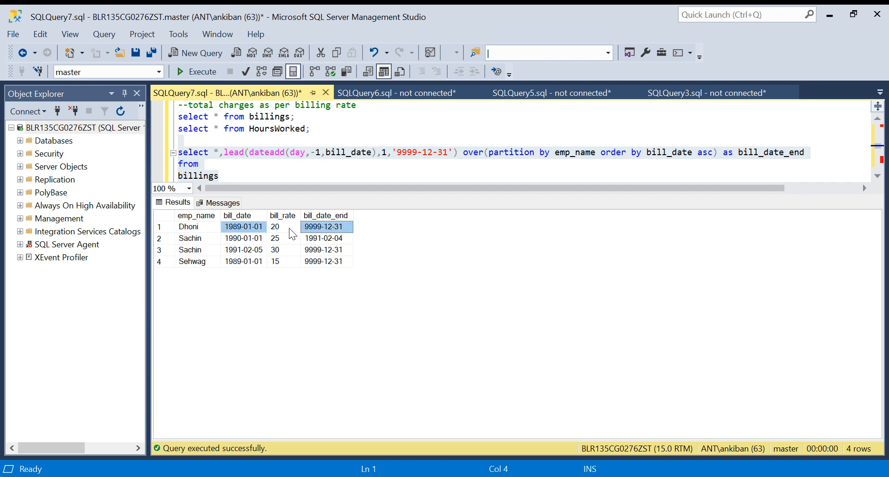
pyautogui.click(243, 238)
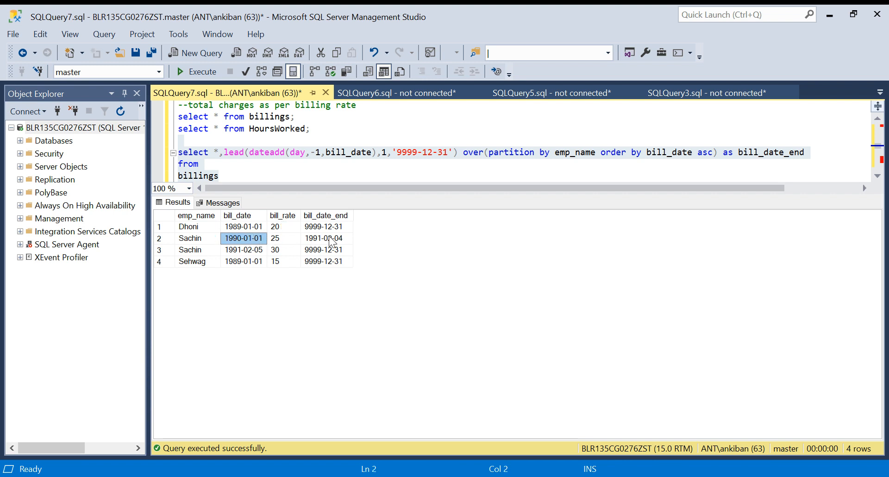
# - Wrap the query in a CTE 'with date_range as (...)' followed by select * from date_range;
pyautogui.click(325, 238)
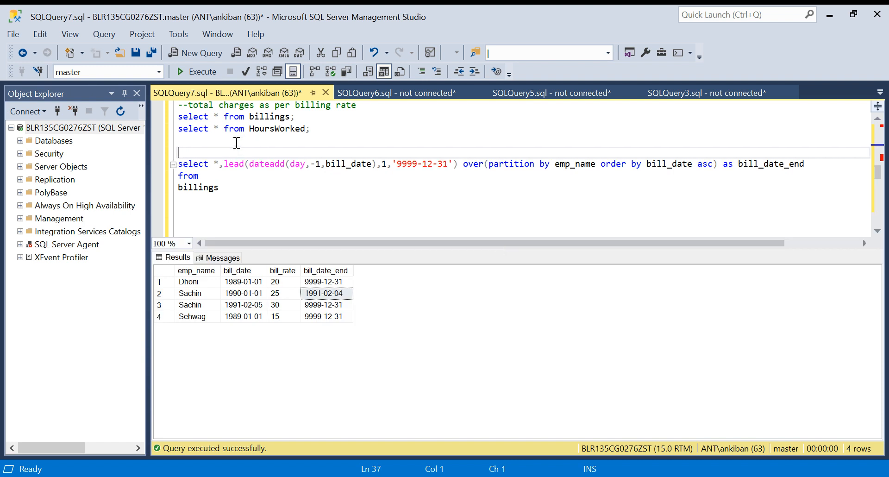
pyautogui.write('with date')
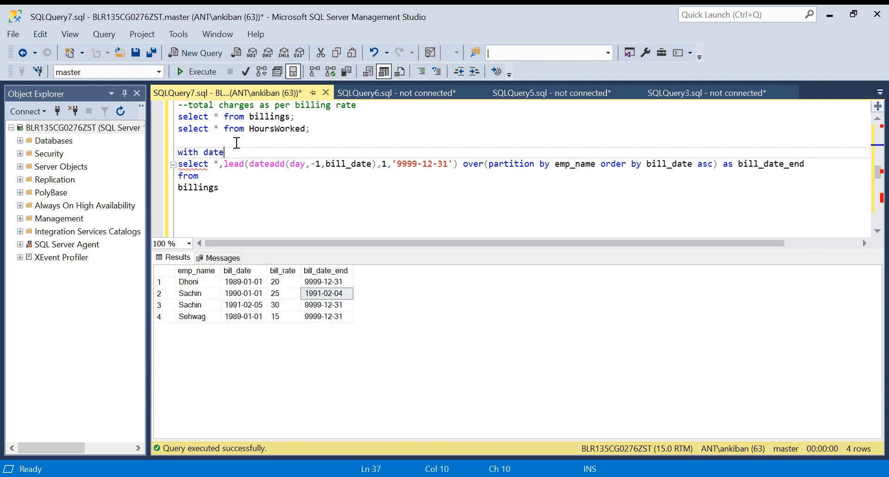
pyautogui.write('_range')
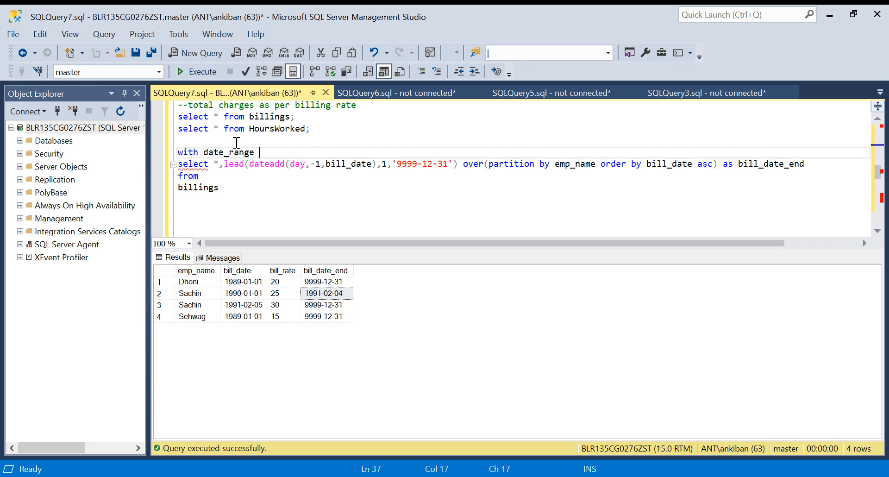
pyautogui.write('as (')
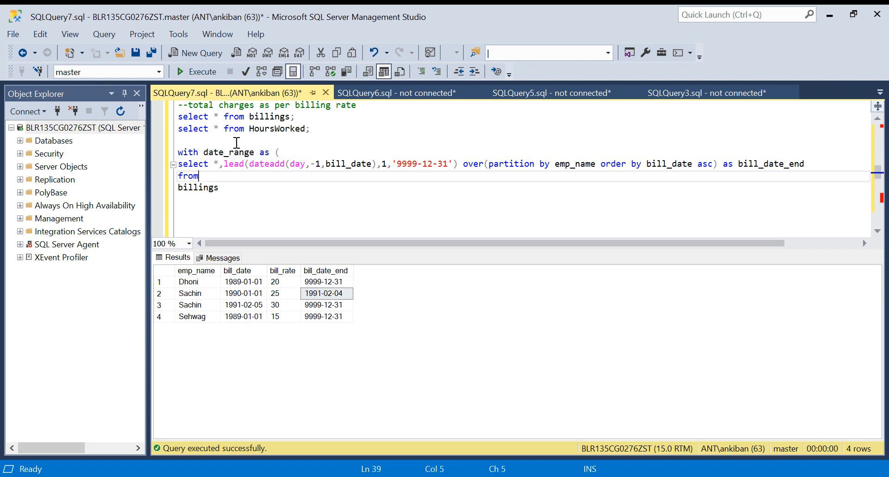
pyautogui.write(')')
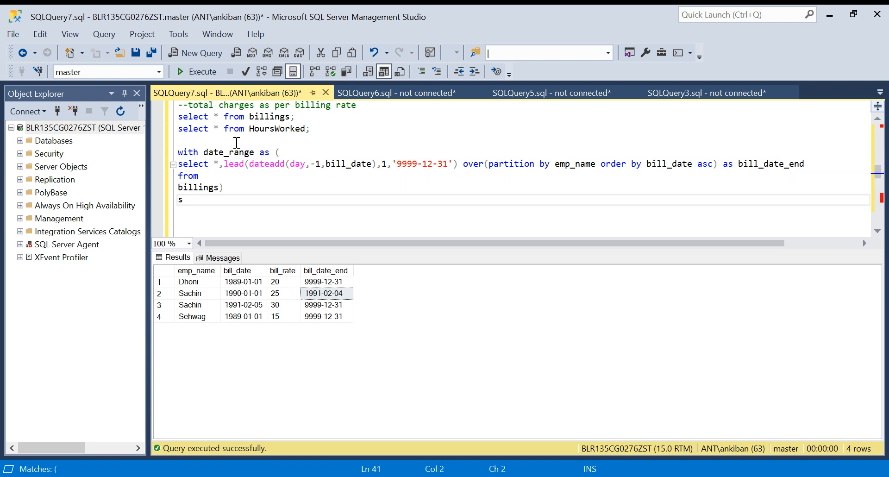
pyautogui.write('elect * from')
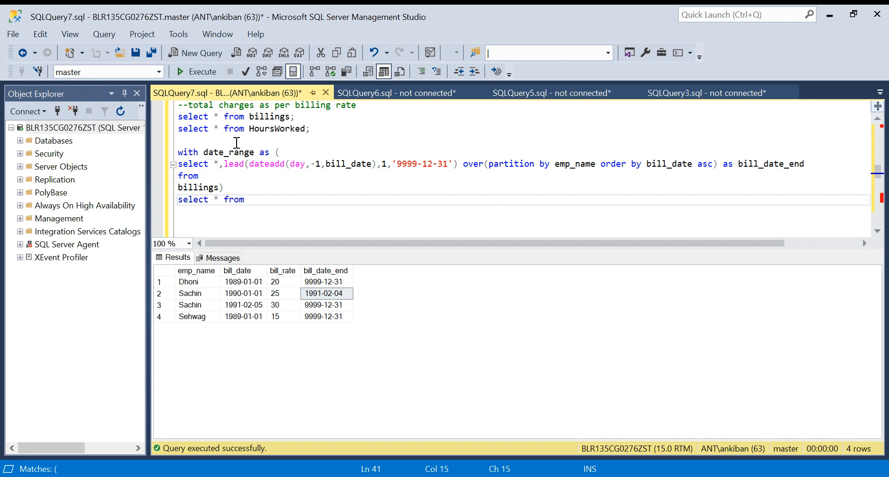
pyautogui.doubleClick(228, 152)
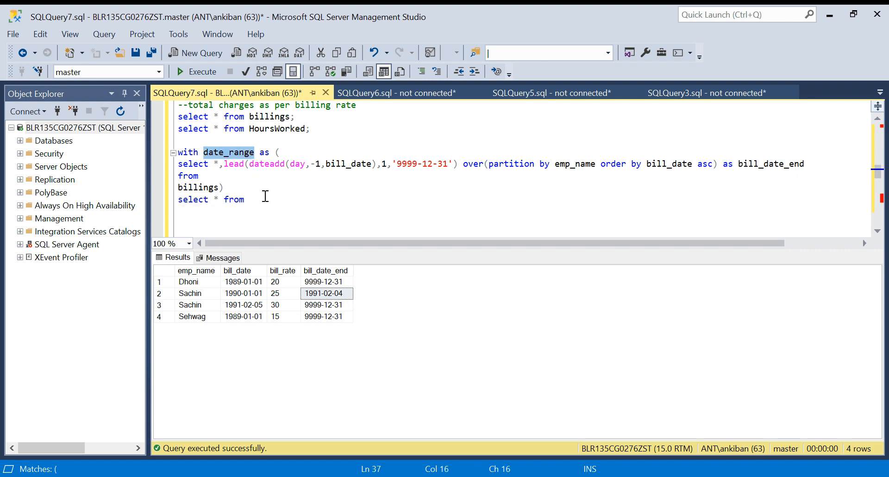
pyautogui.write('date_range;')
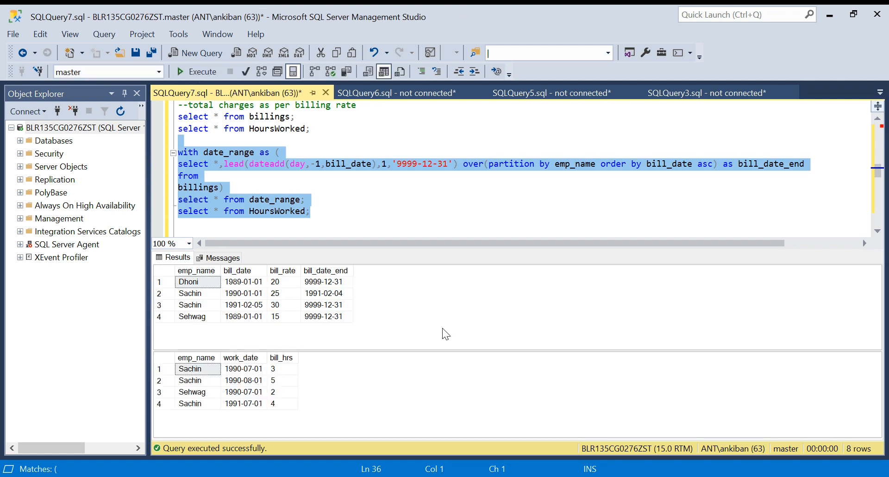
pyautogui.moveTo(237, 377)
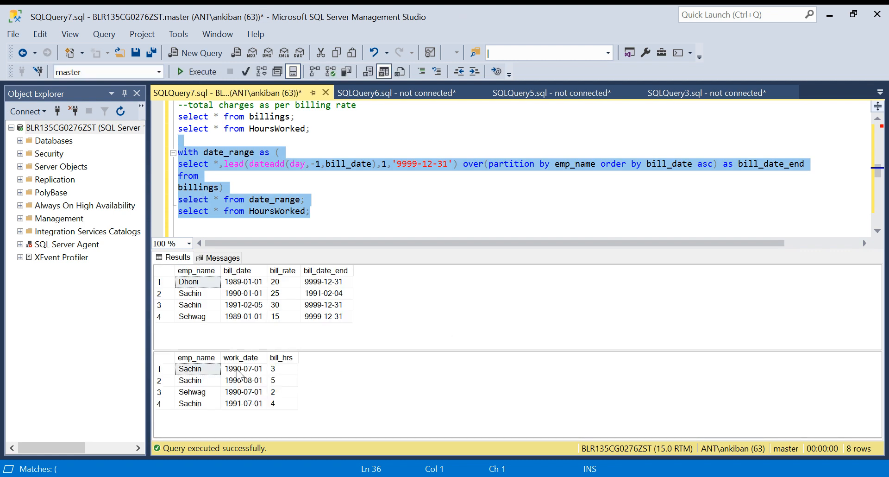
# - Alias date_range dr and inner join HoursWorked hw on hw.emp_name = dr.emp_name
pyautogui.click(242, 369)
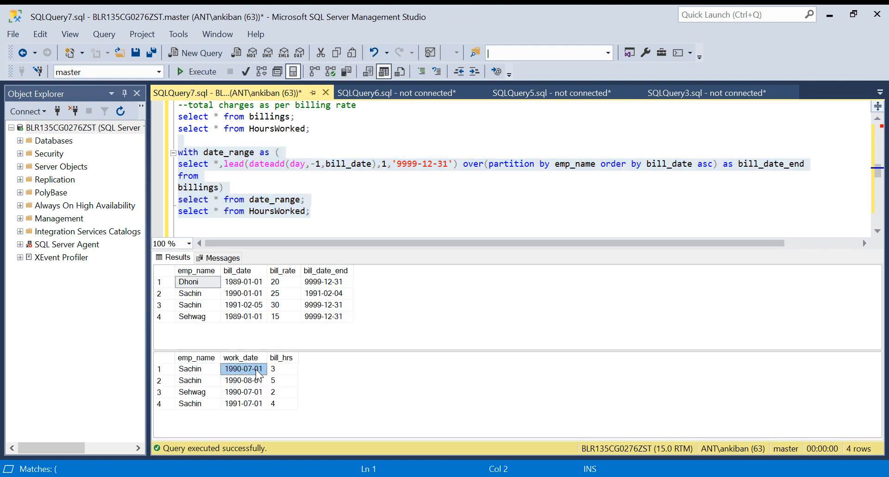
pyautogui.moveTo(311, 302)
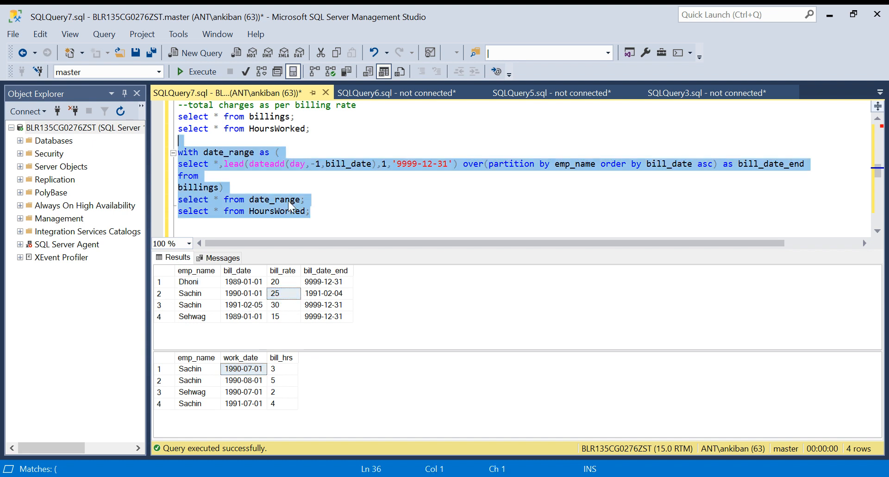
pyautogui.write('dr')
pyautogui.write('i')
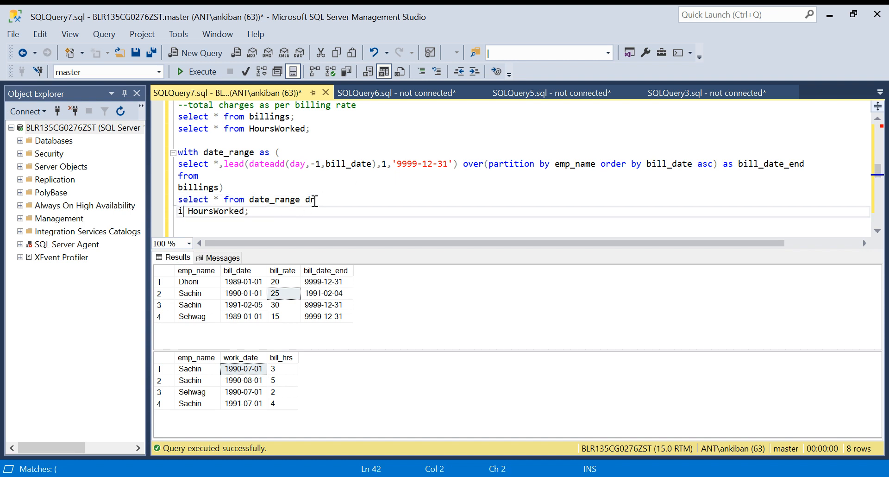
pyautogui.write('nner join')
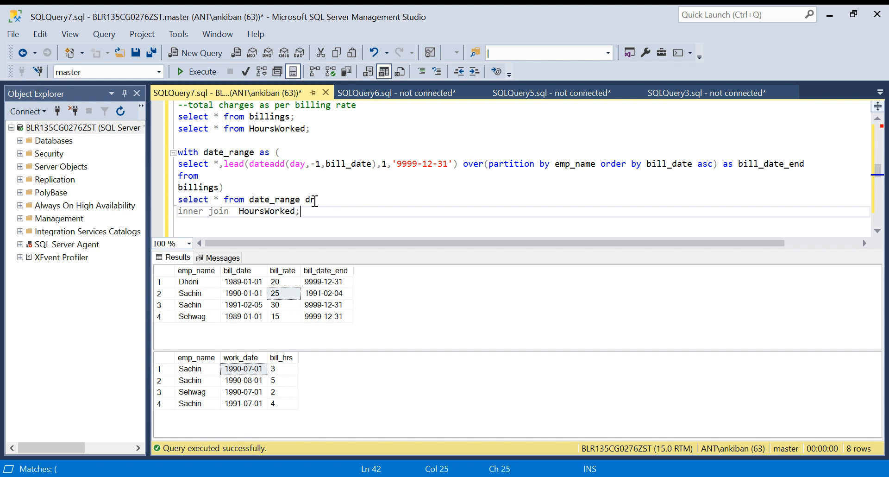
pyautogui.write('hw')
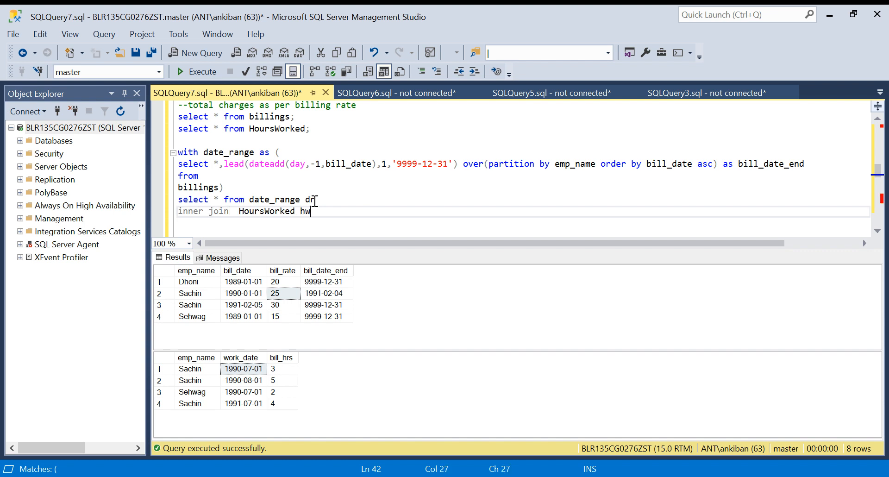
pyautogui.write('o')
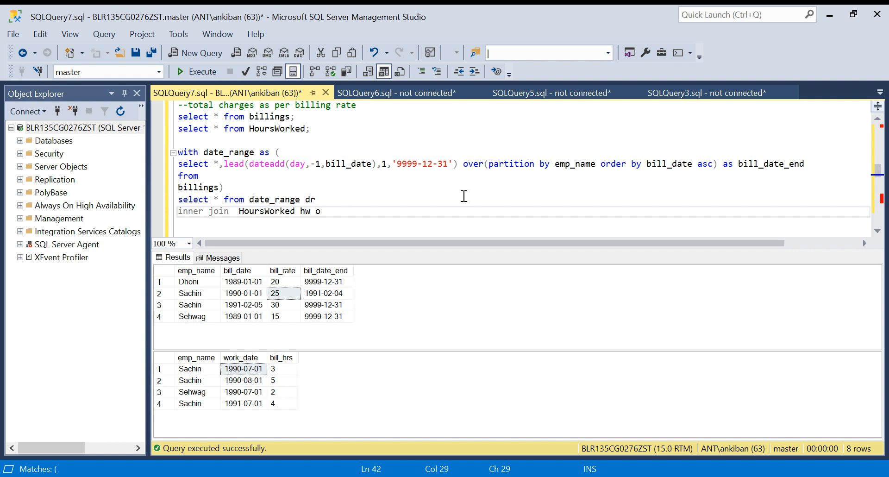
pyautogui.write('on')
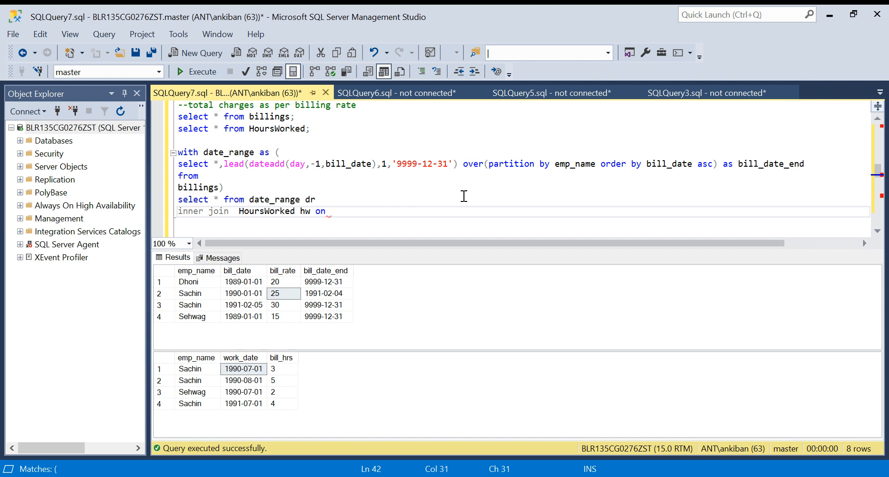
pyautogui.write('hw.')
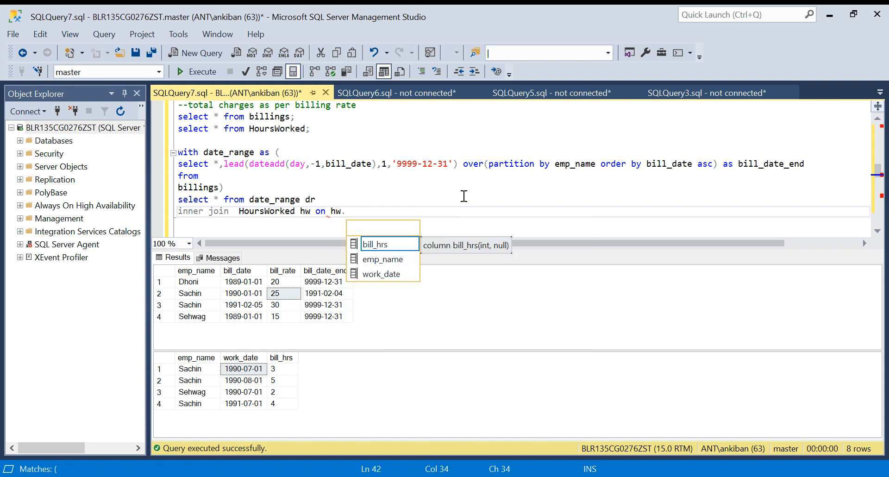
pyautogui.write('work_dat')
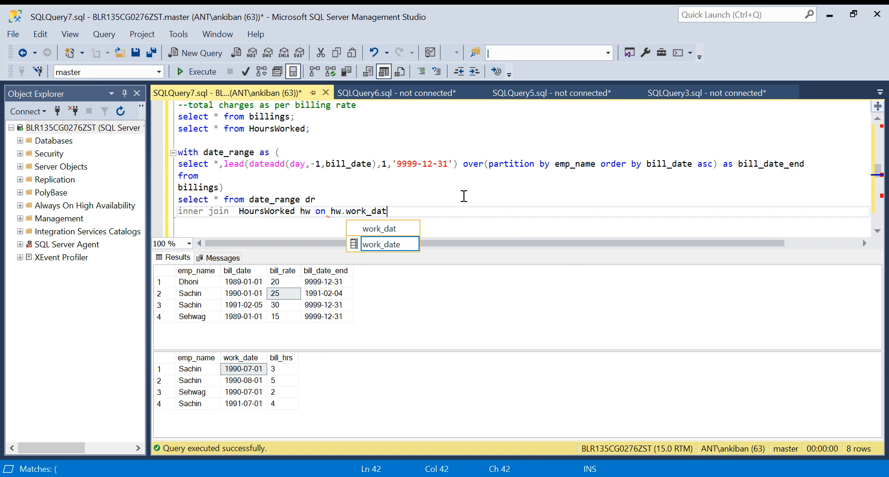
pyautogui.press('BackSpace')
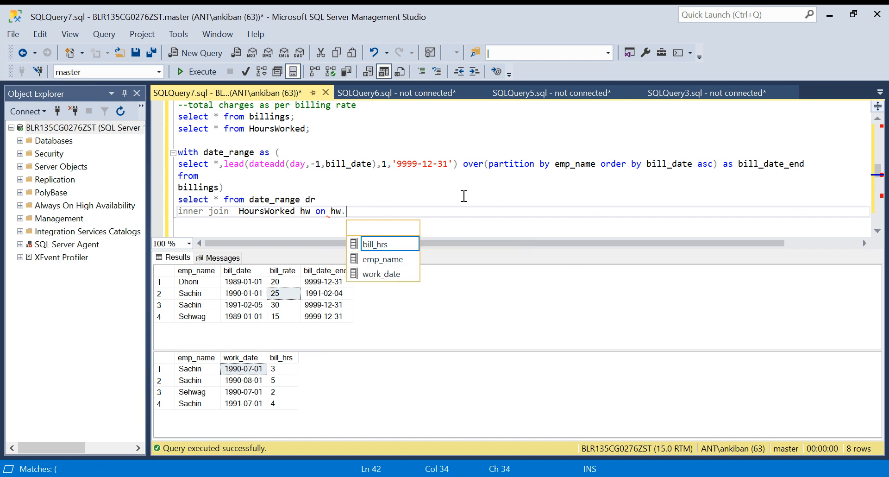
pyautogui.write('emp_name = dr')
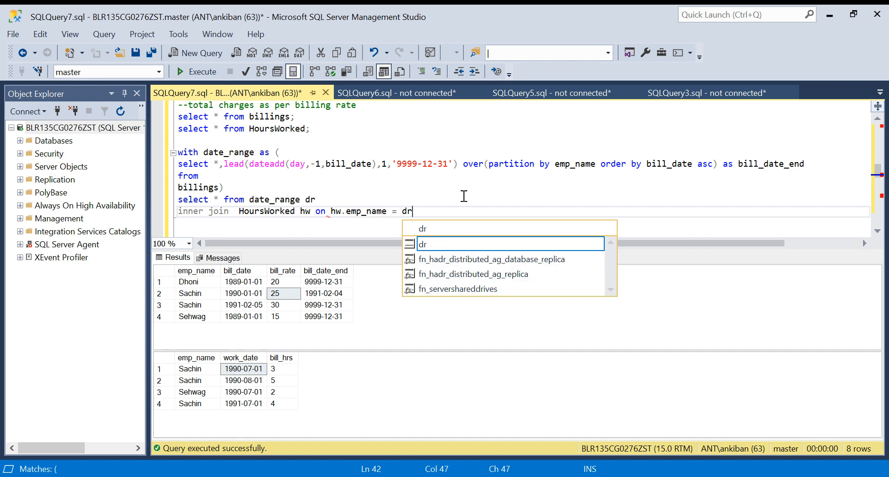
pyautogui.write('.emp_name')
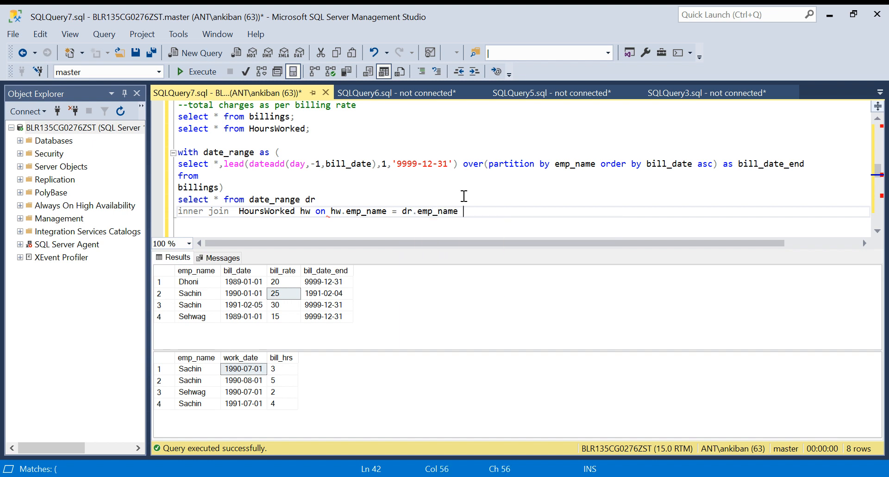
# - Add the condition hw.work_date between dr.bill_date and dr.bill_date_end
pyautogui.write('and')
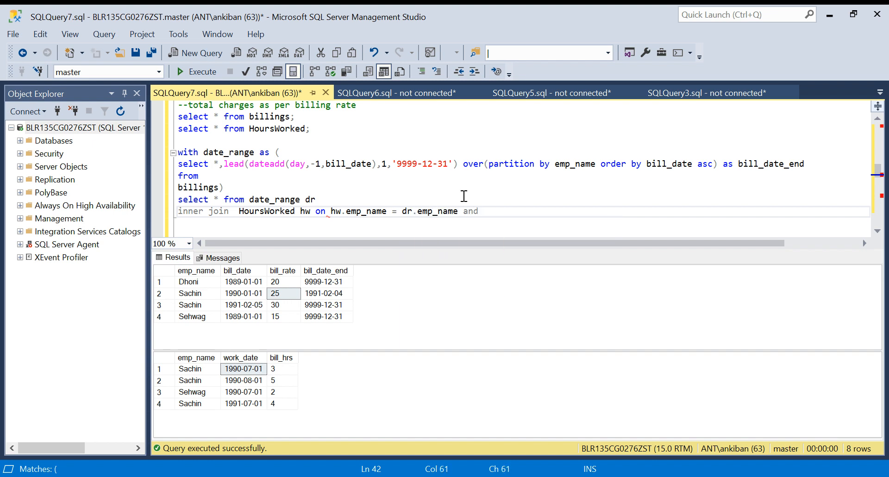
pyautogui.write('hw.wo')
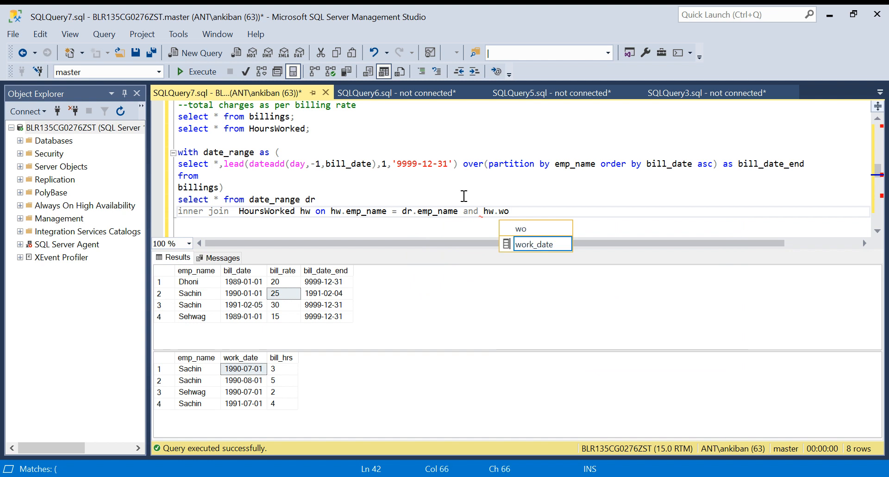
pyautogui.write('rk_date between d')
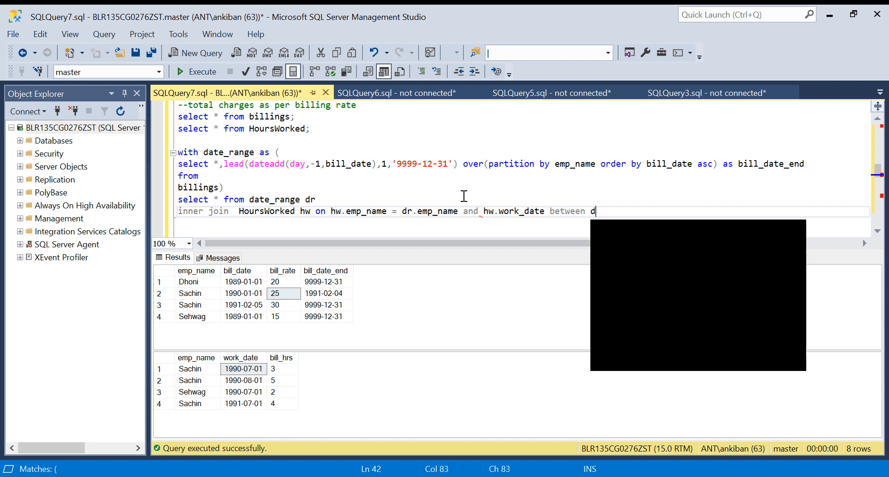
pyautogui.write('r.')
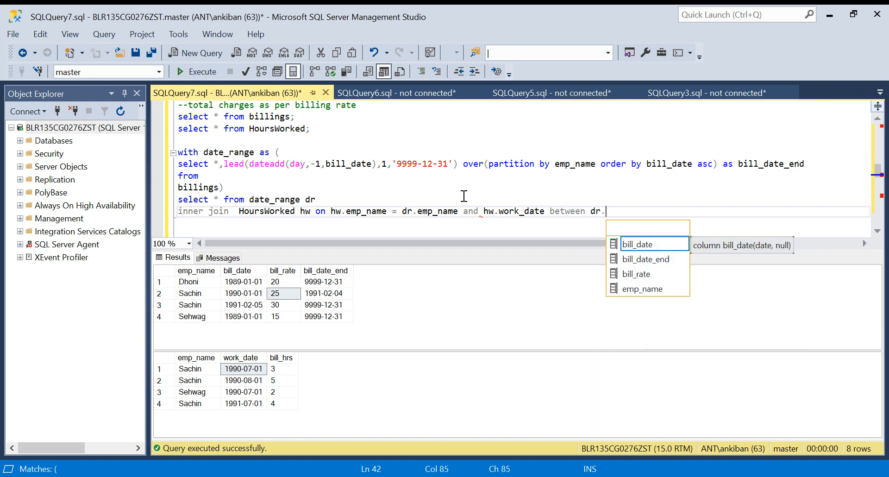
pyautogui.write('bill_dat')
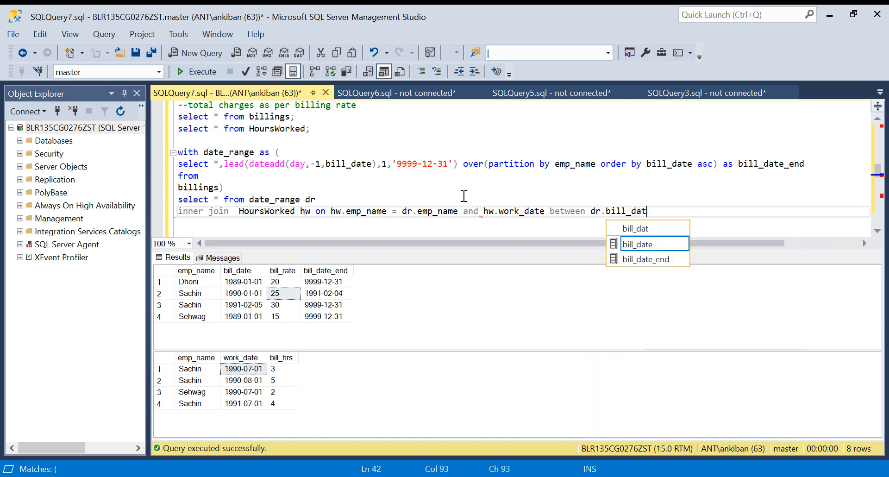
pyautogui.write('e and')
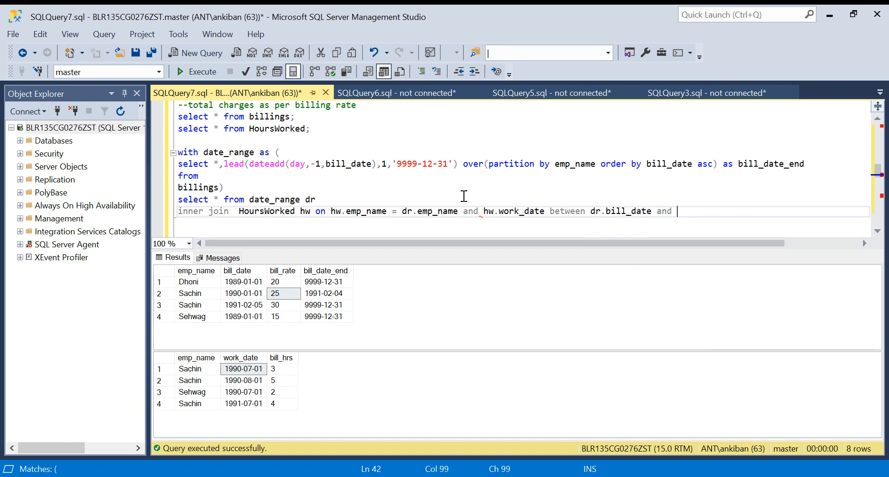
pyautogui.write('dr.bill')
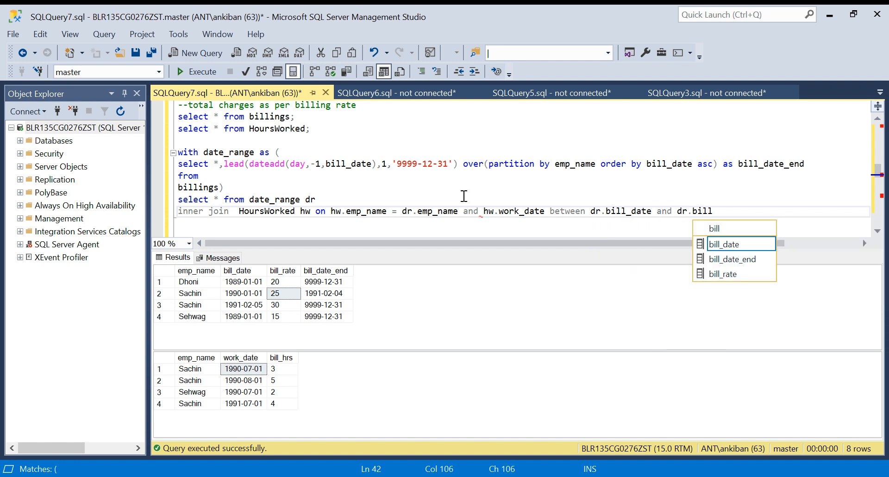
pyautogui.write('_end')
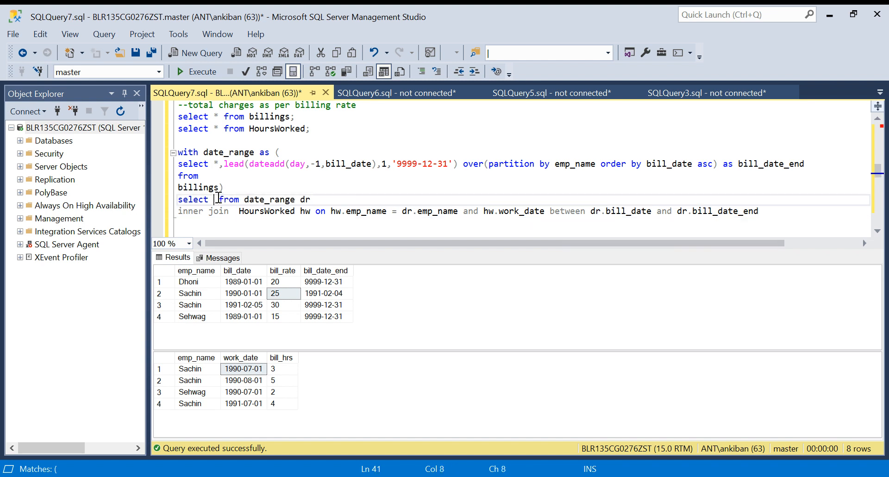
# - Change the select list to hw.*, dr.bill_rate
pyautogui.write('hw.*')
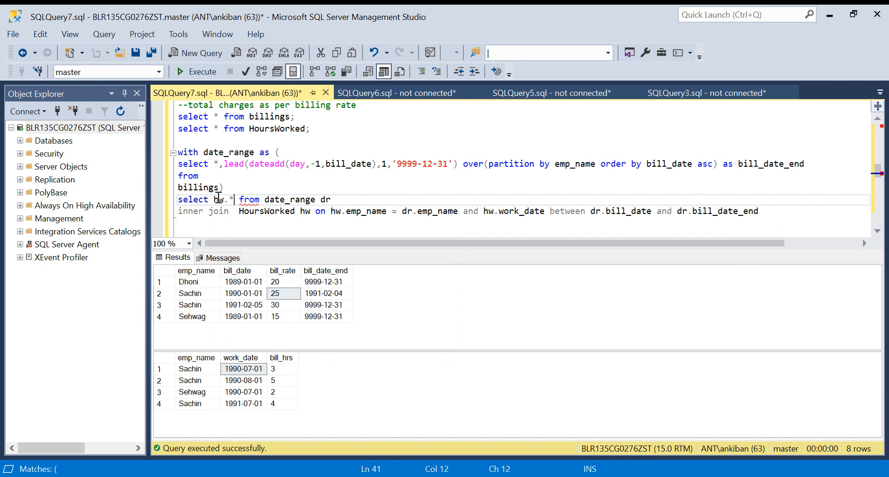
pyautogui.write(',d')
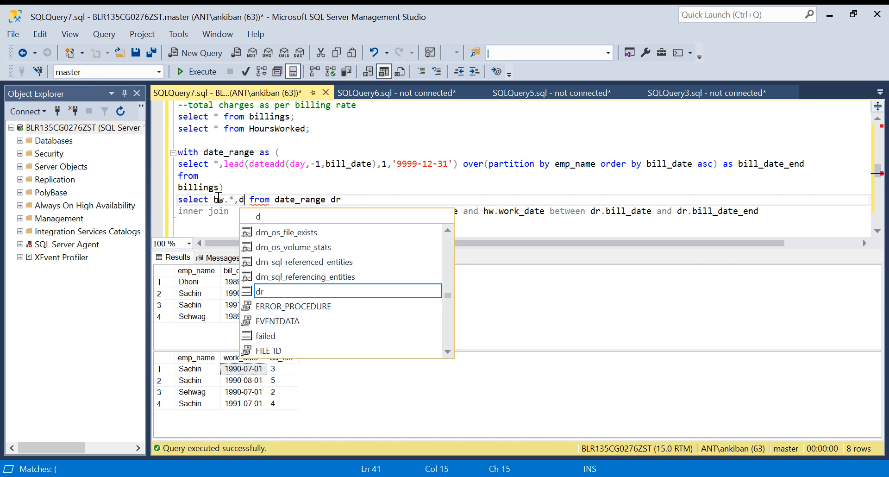
pyautogui.write('r.bill')
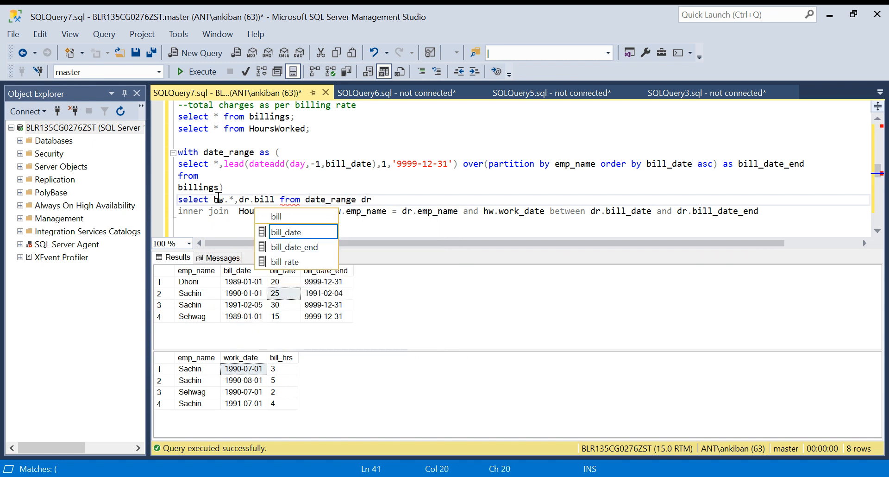
pyautogui.write('_rate')
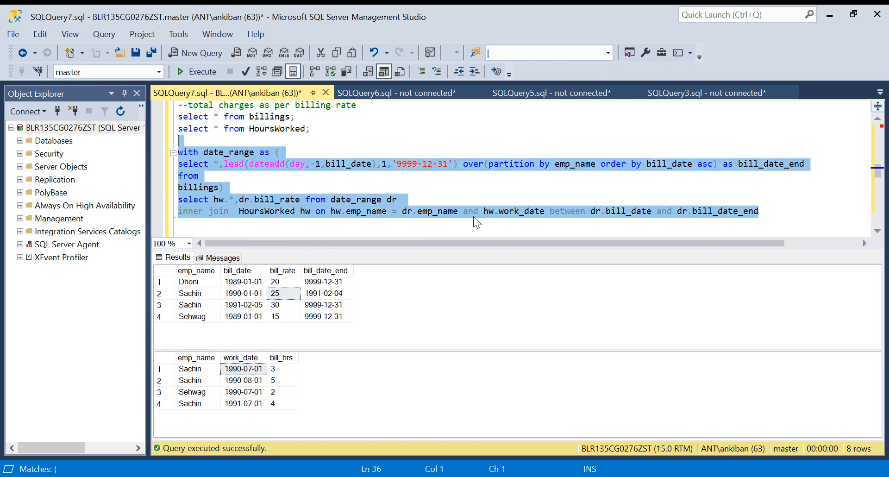
# - Run the join and review the four work rows for Sachin and Sehwag with bill rates
pyautogui.click(187, 71)
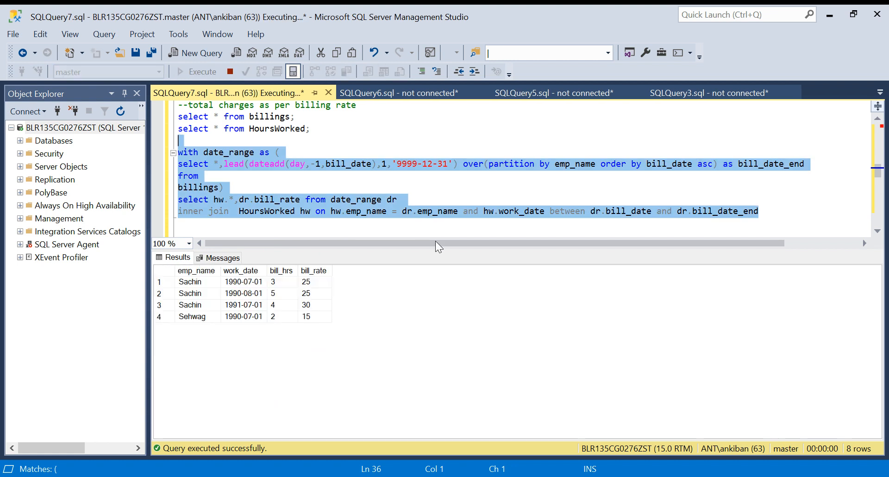
pyautogui.click(190, 282)
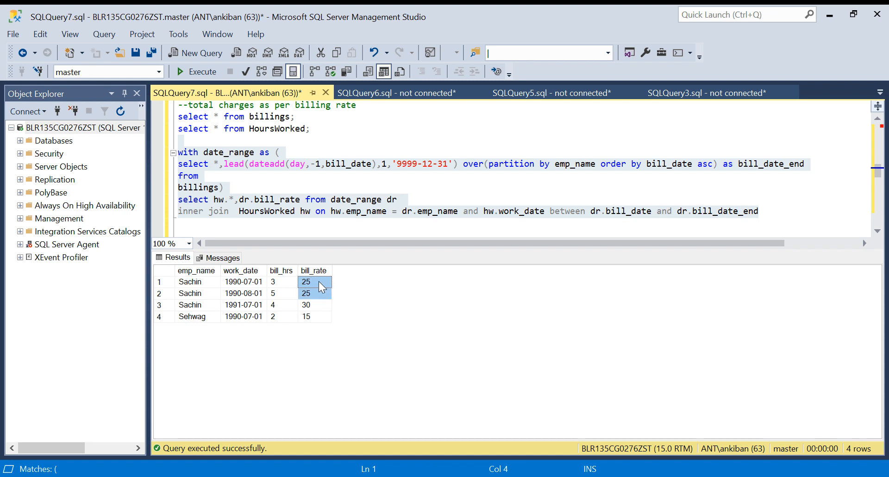
pyautogui.click(189, 305)
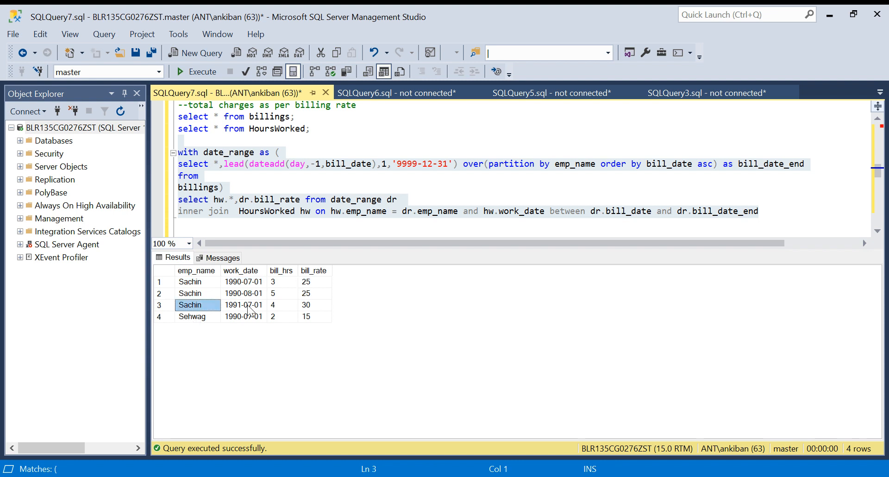
pyautogui.click(313, 305)
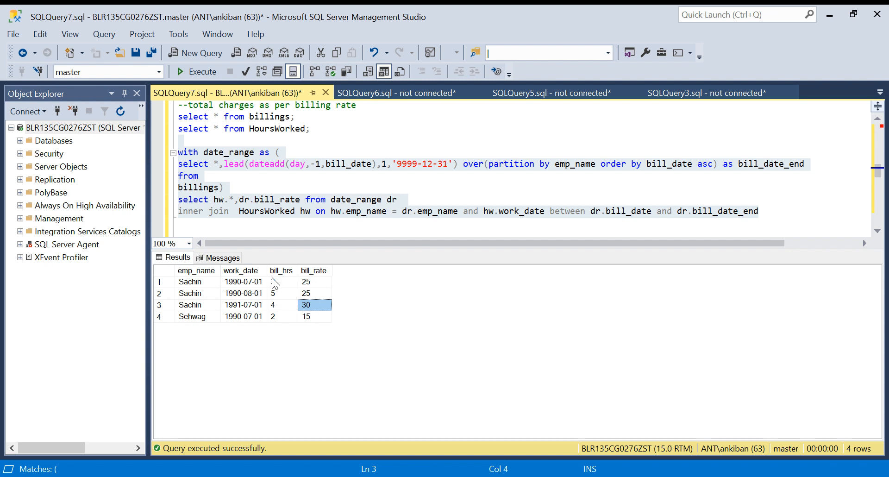
# - Check a bill rate cell, then start a new line in the CTE query for editing
pyautogui.click(280, 281)
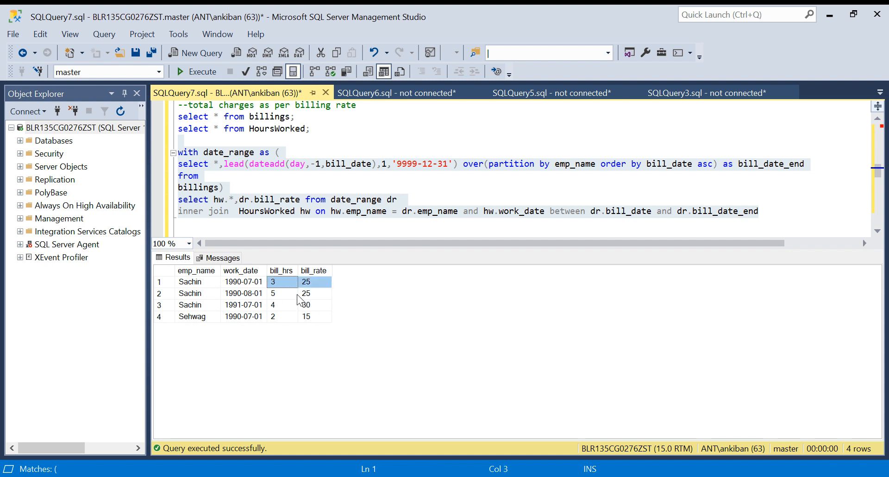
pyautogui.click(200, 176)
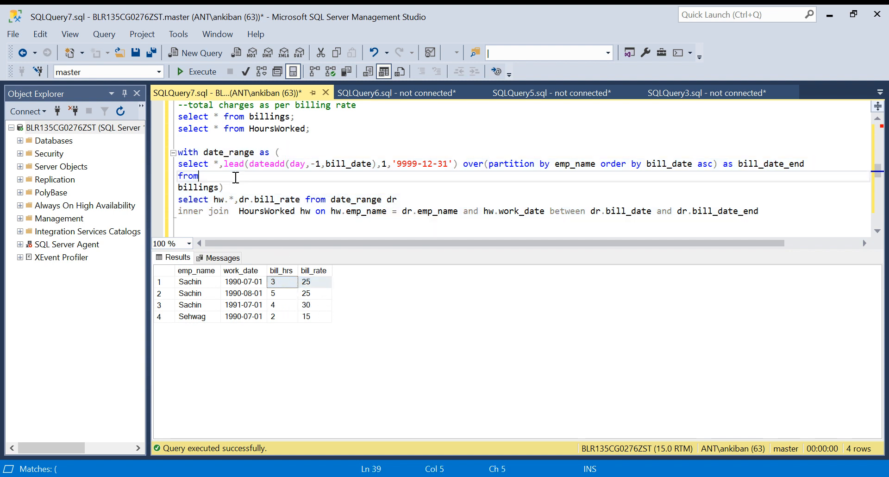
pyautogui.press('Enter')
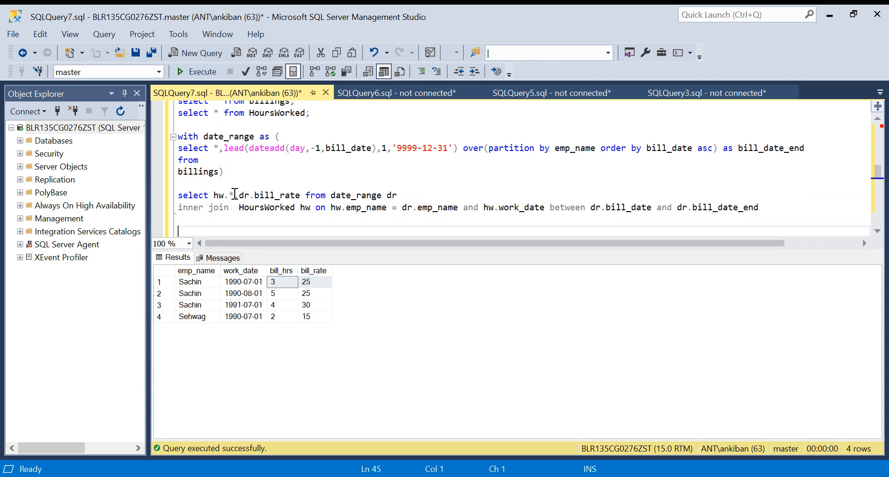
# - Select hw.emp_name and add group by hw.emp_name to the join query
pyautogui.write('emp_')
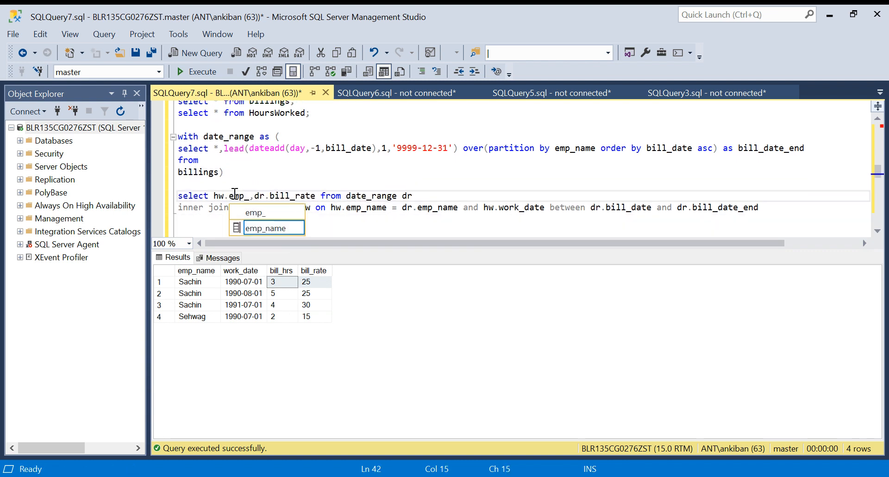
pyautogui.press('Tab')
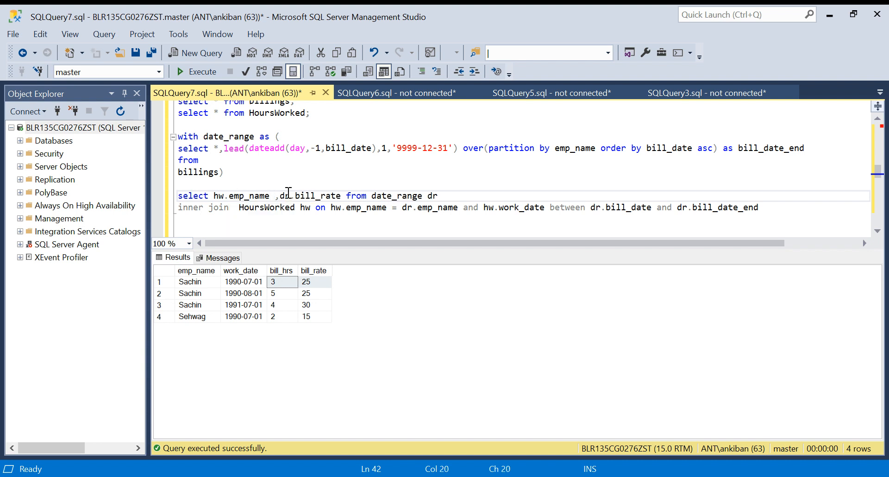
pyautogui.doubleClick(239, 196)
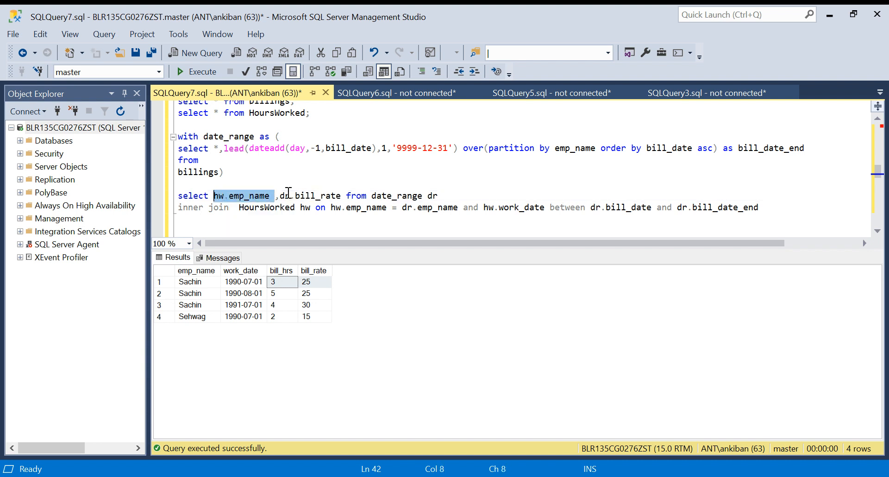
pyautogui.write('g')
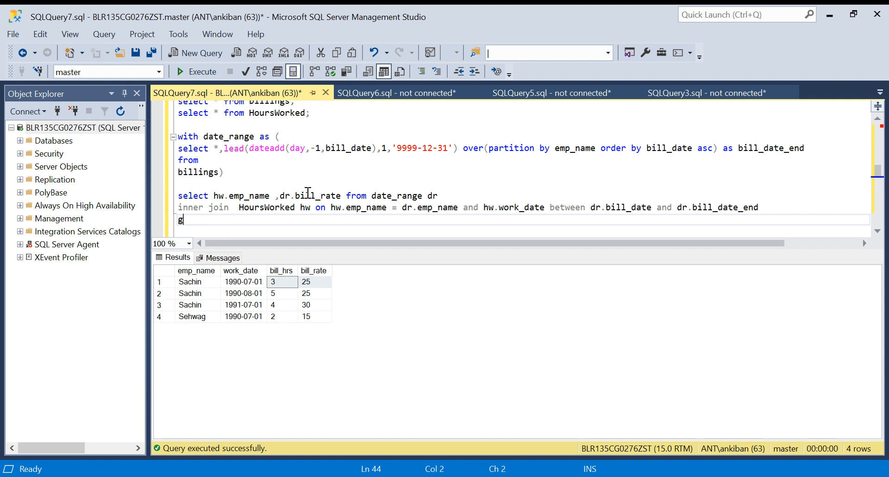
pyautogui.write('roup by hw.emp_name')
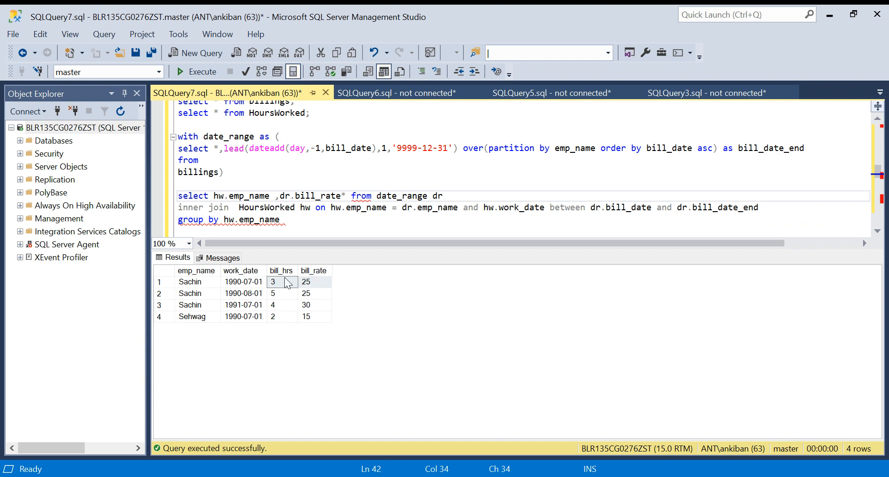
# - Add sum(dr.bill_rate*hw.bill_hrs) as the aggregated charge column
pyautogui.write('h')
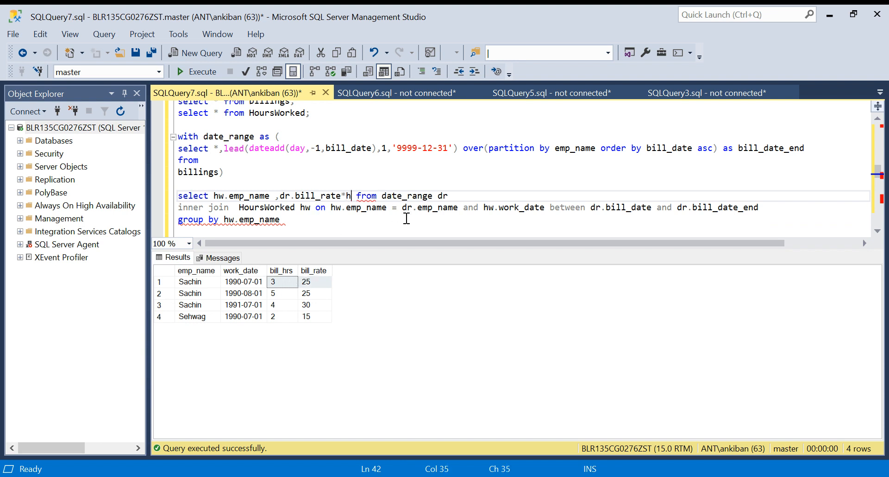
pyautogui.write('w.')
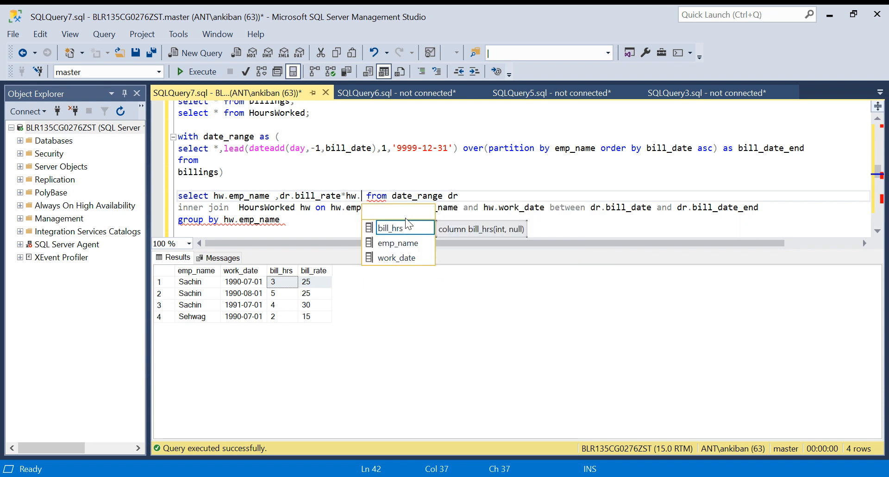
pyautogui.write('bill_')
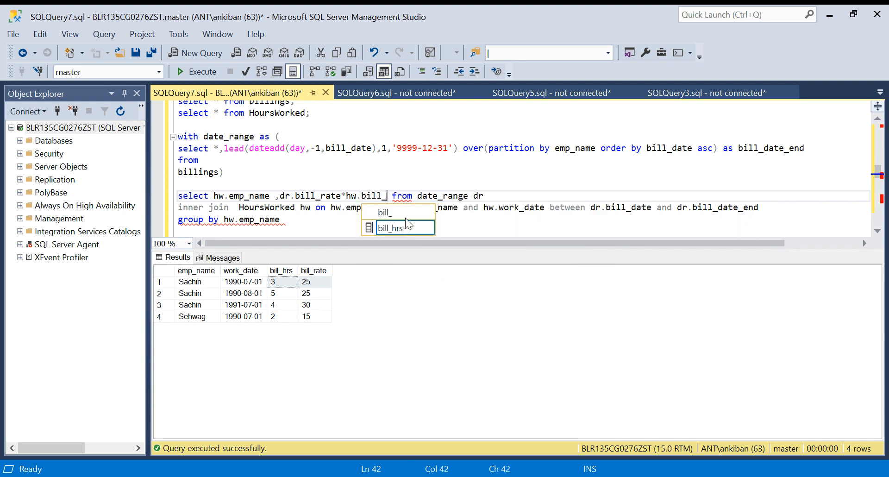
pyautogui.moveTo(400, 228)
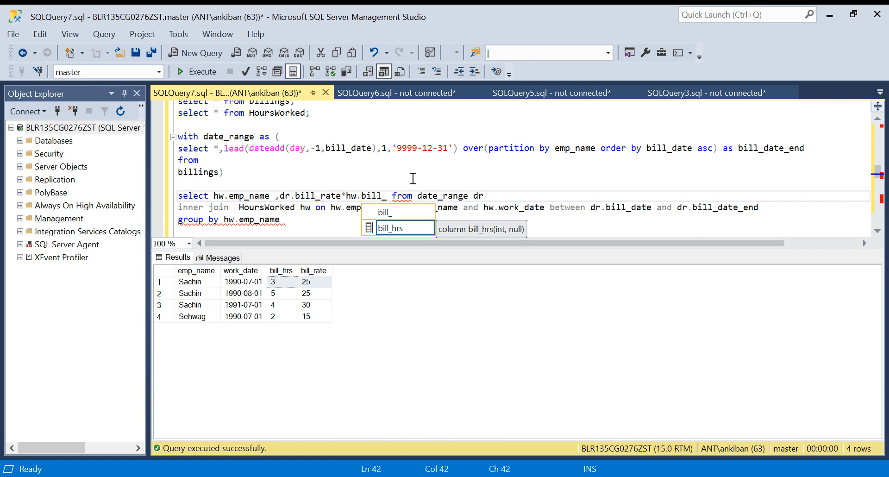
pyautogui.press('Tab')
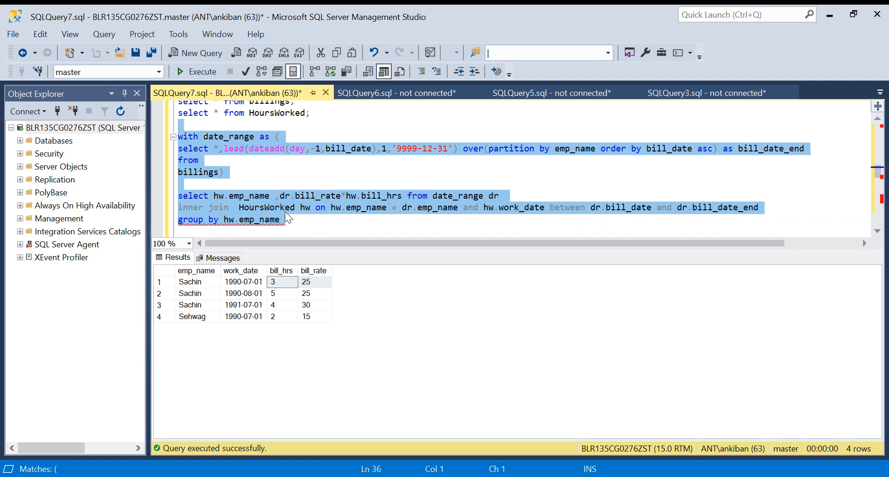
pyautogui.click(280, 196)
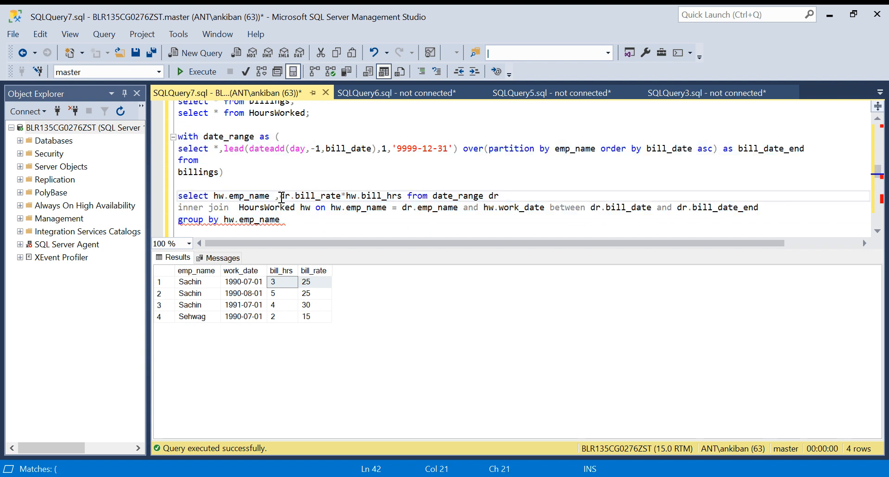
pyautogui.write('sum(')
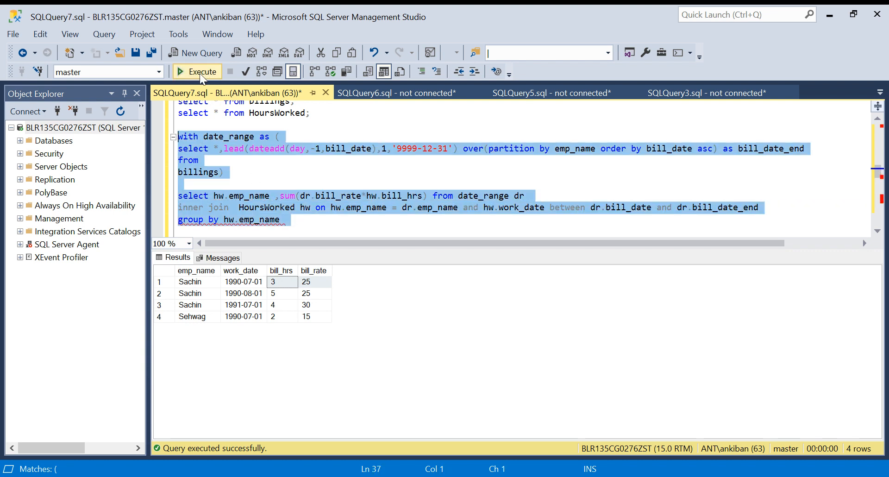
# - Run the grouped query (Sachin 320, Sehwag 30), then relist billings and HoursWorked
pyautogui.click(197, 72)
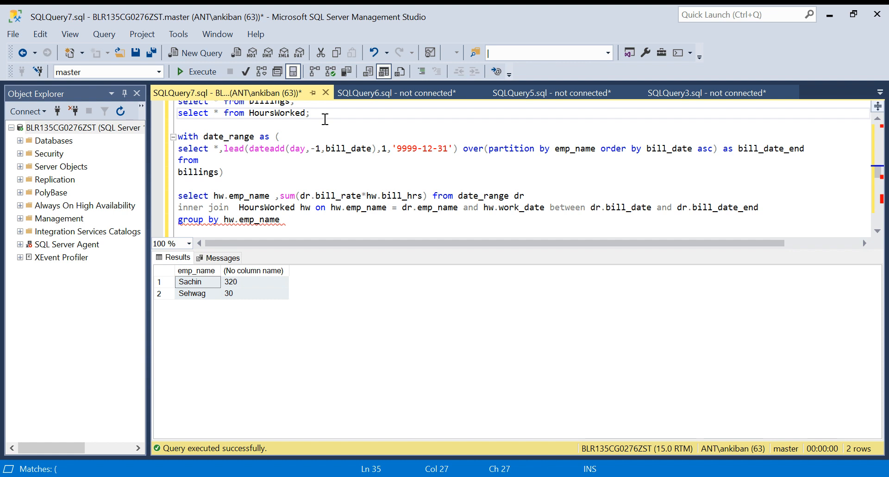
pyautogui.click(253, 282)
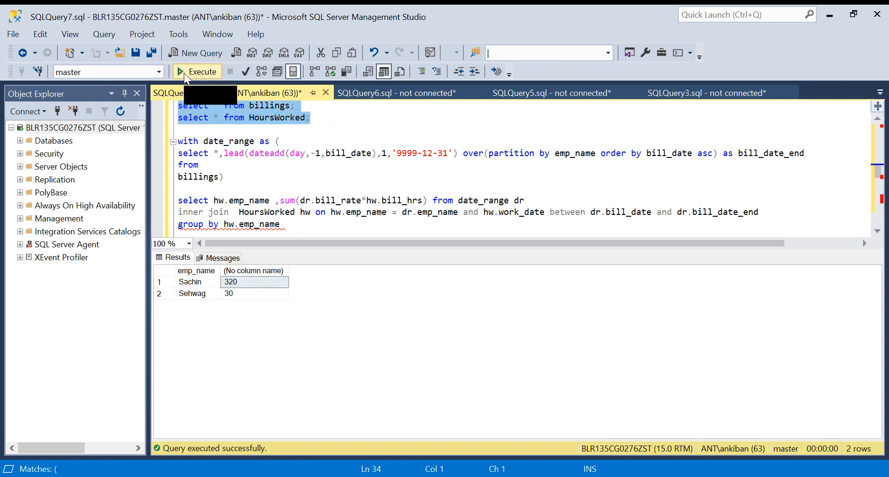
pyautogui.click(197, 71)
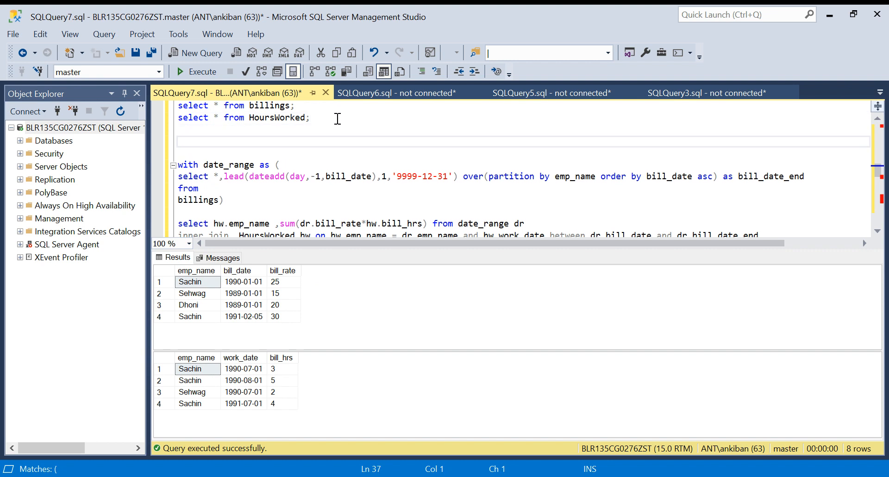
# - Hand-check Sachin's total with select 25*8 + 30*4, returning 320
pyautogui.click(277, 281)
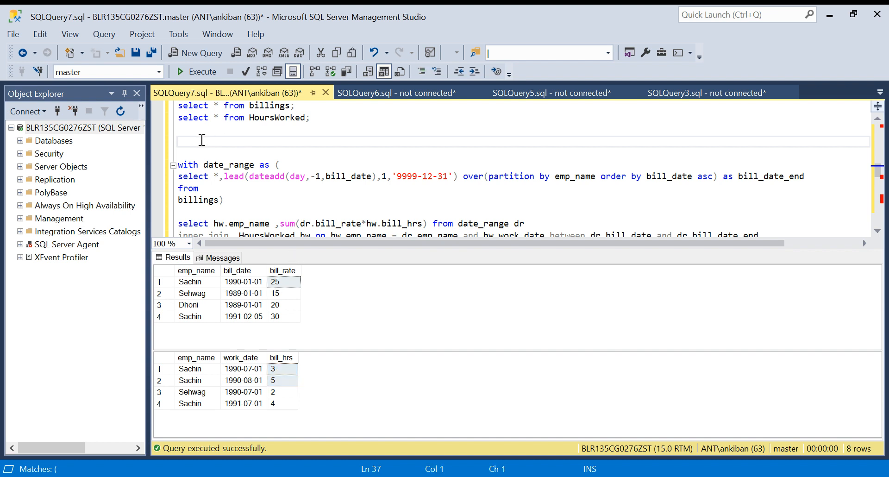
pyautogui.write('25* 3')
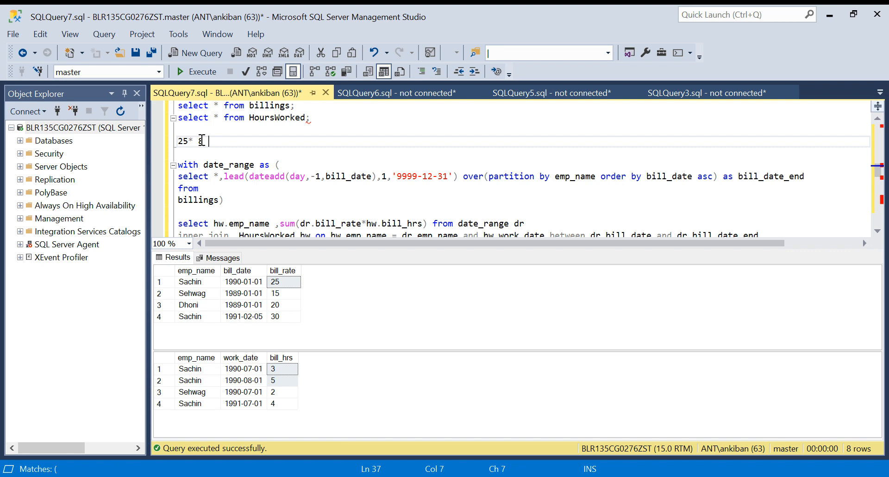
pyautogui.write('8 +')
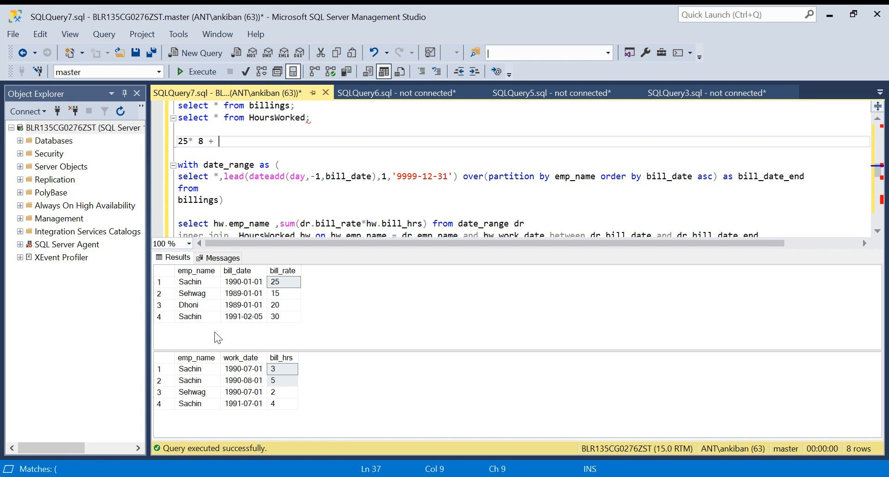
pyautogui.click(243, 403)
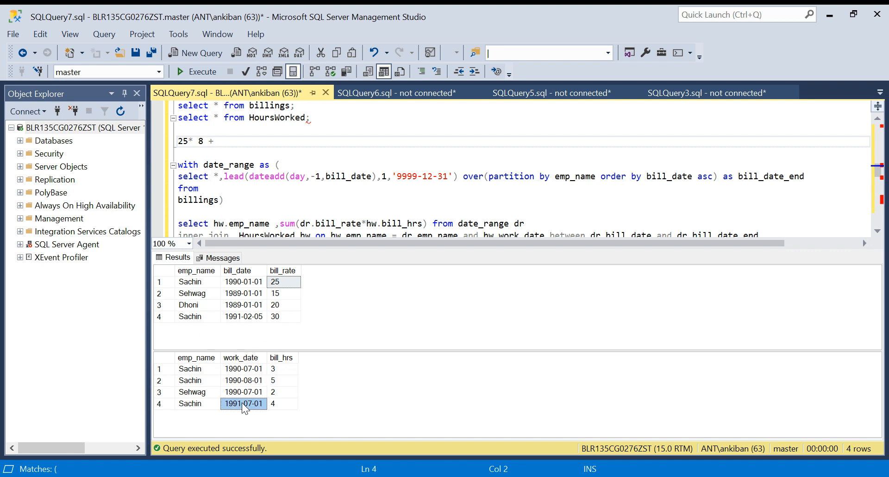
pyautogui.click(281, 317)
pyautogui.write(' 30* 2')
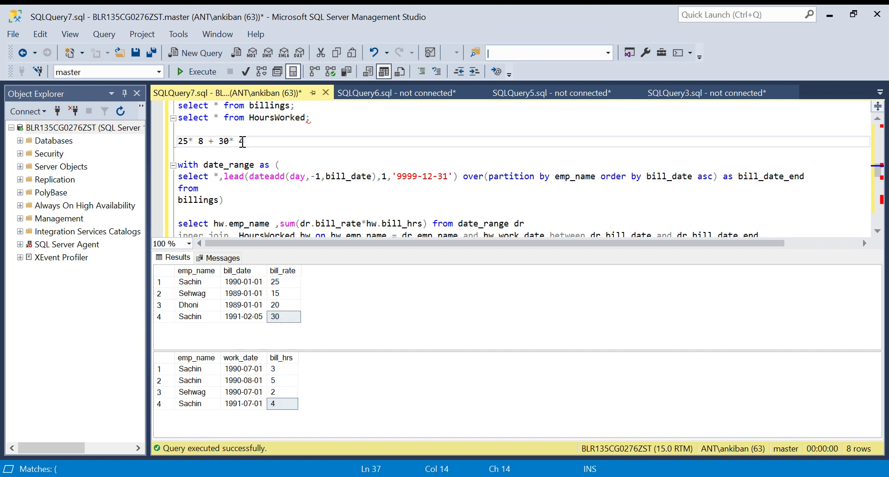
pyautogui.write('select')
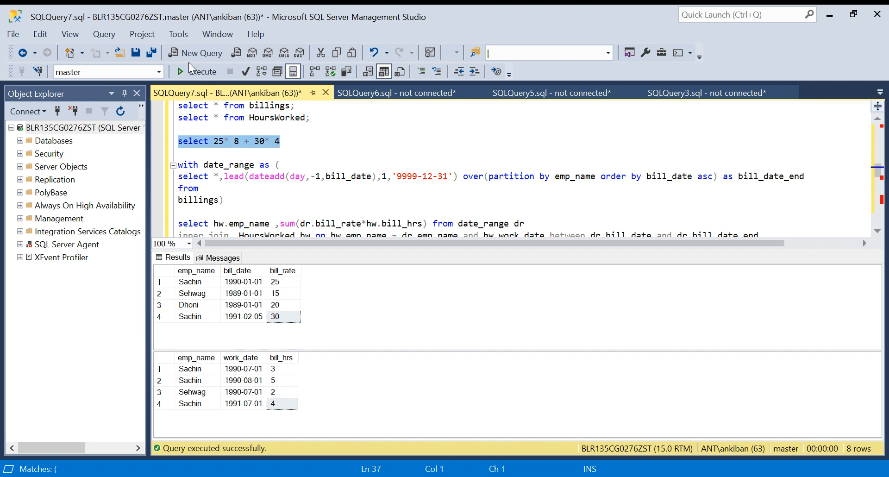
pyautogui.click(183, 72)
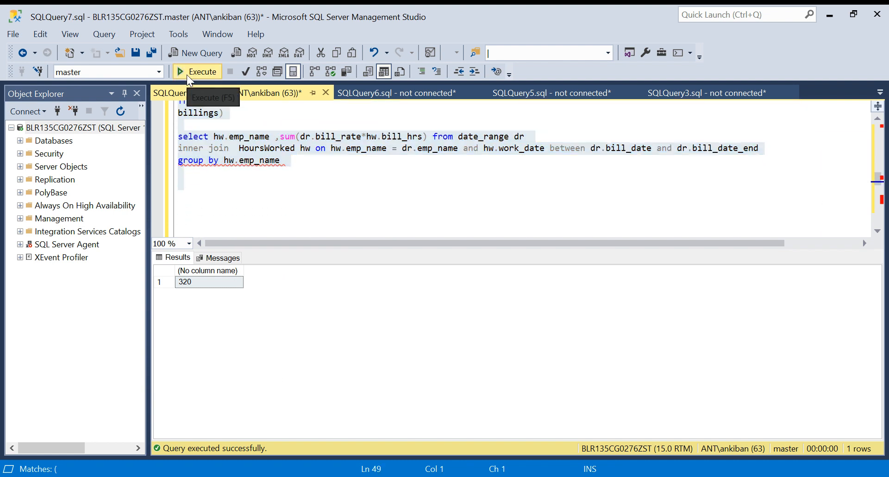
# - Rerun the grouped charges query and point out Sehwag's total of 30
pyautogui.click(195, 72)
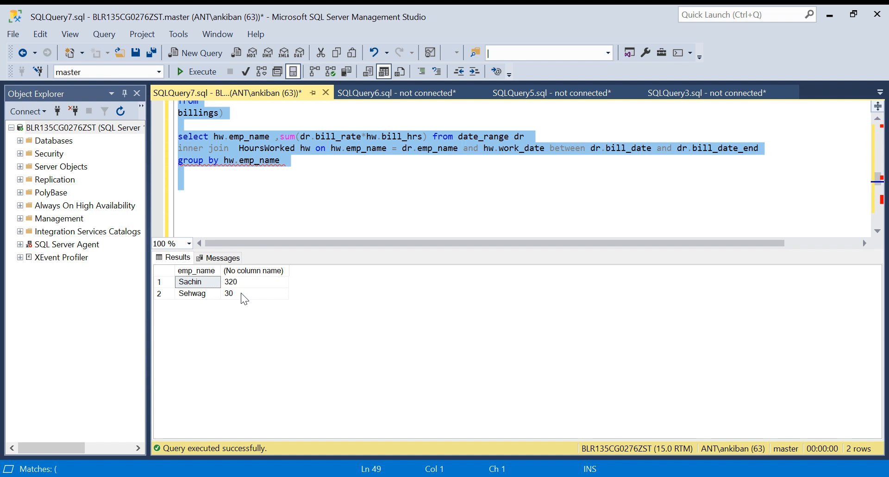
pyautogui.click(244, 293)
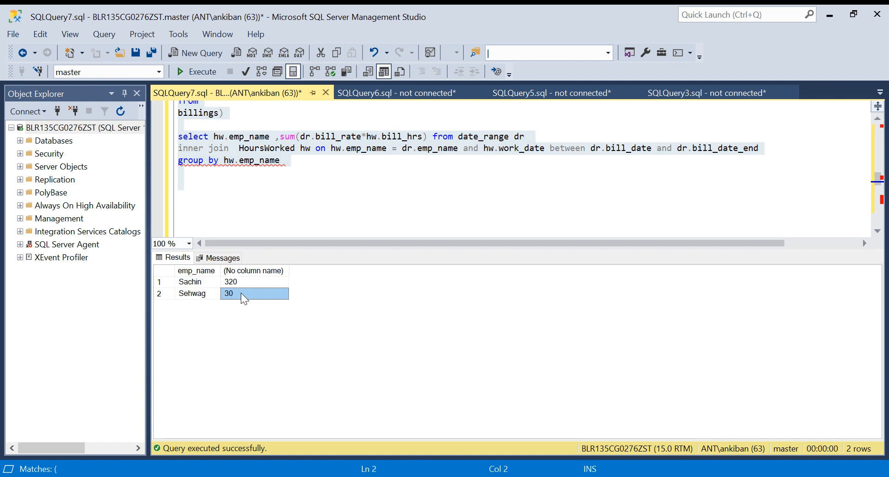